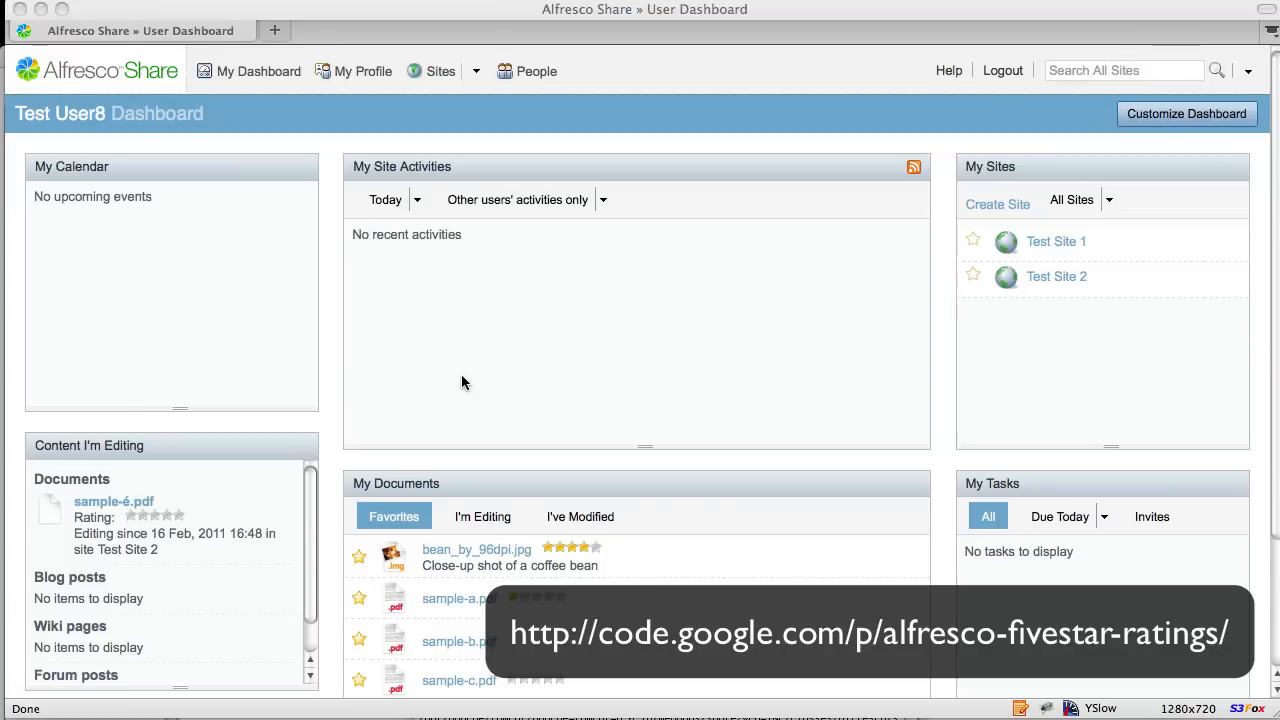
mouse_move(470, 404)
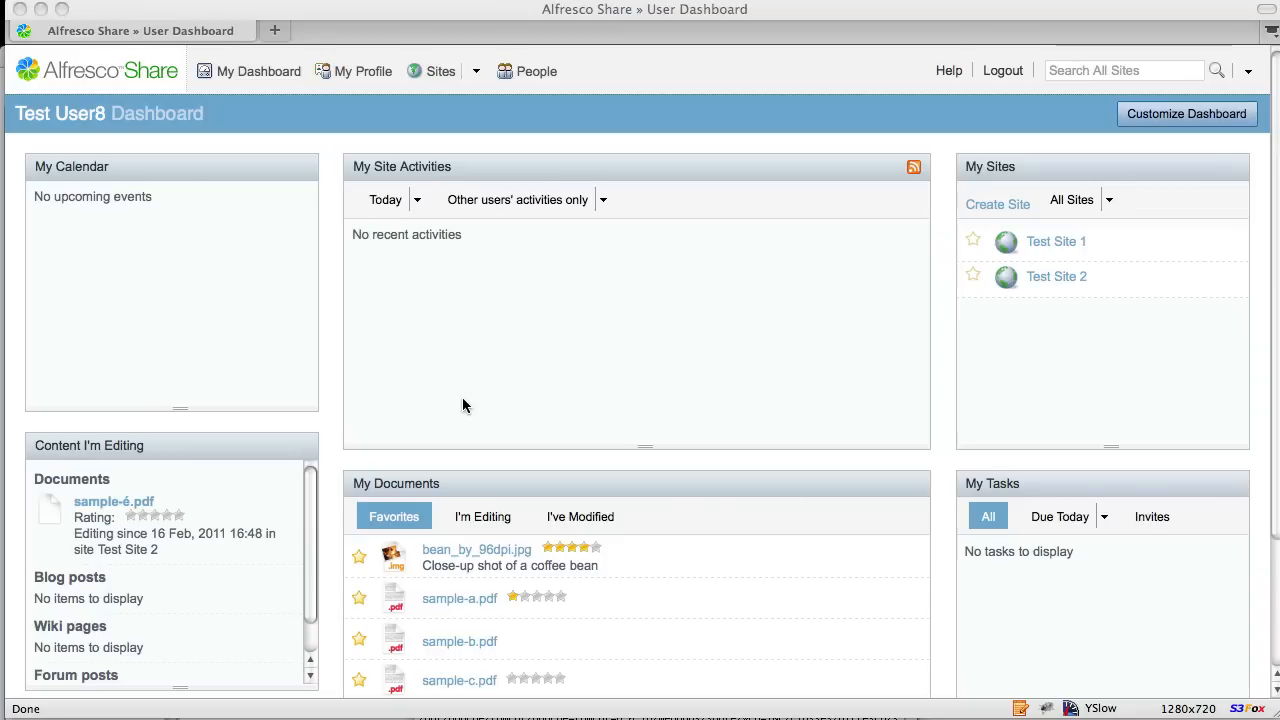
mouse_move(472, 448)
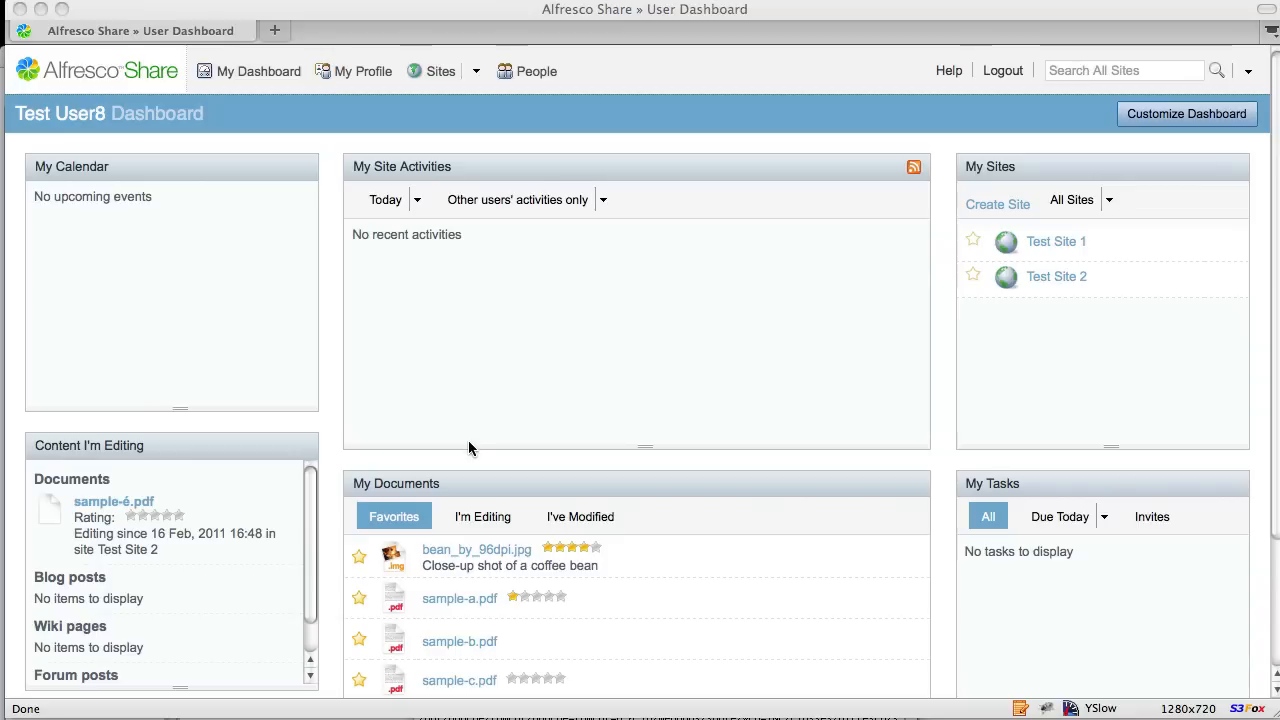
mouse_move(490, 558)
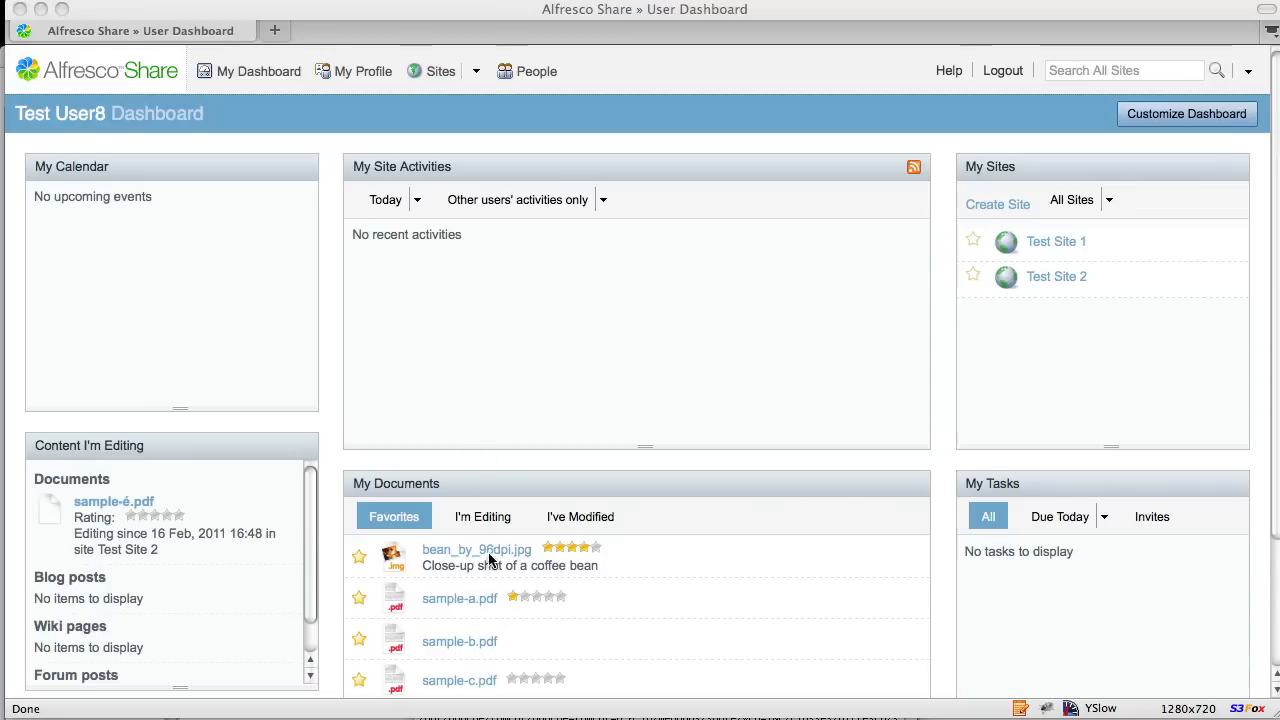
mouse_move(616, 620)
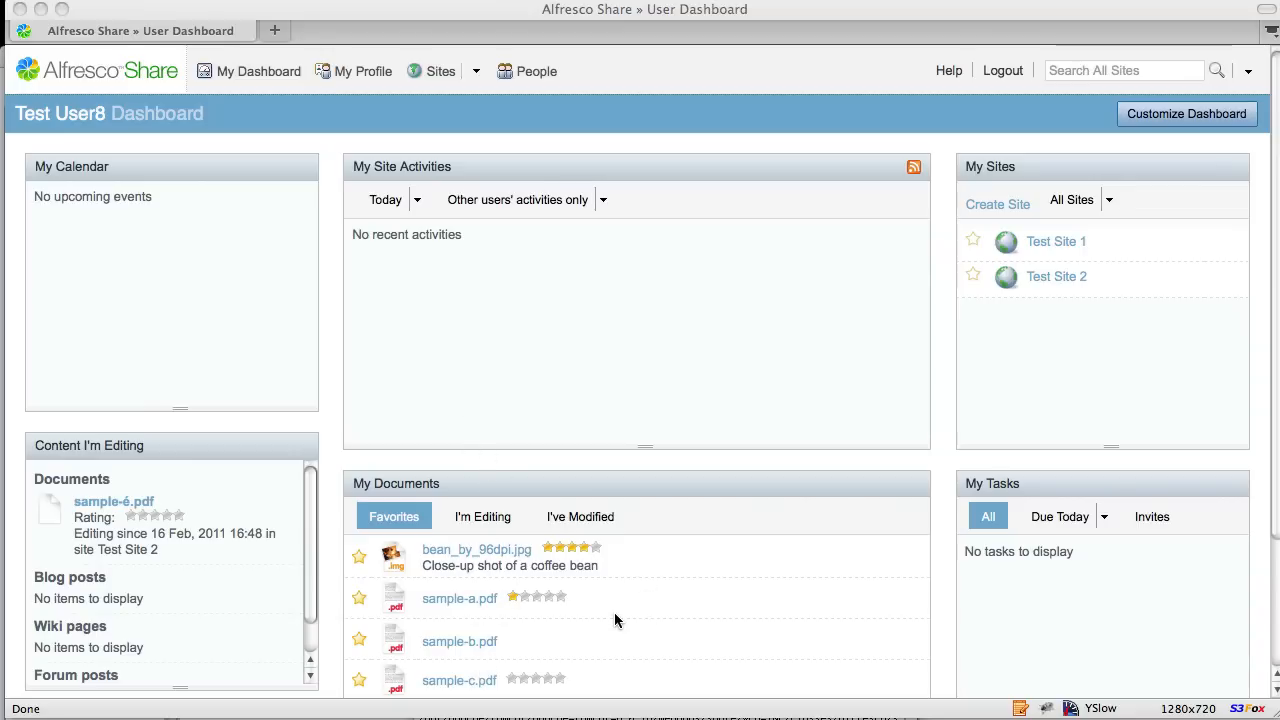
mouse_move(550, 562)
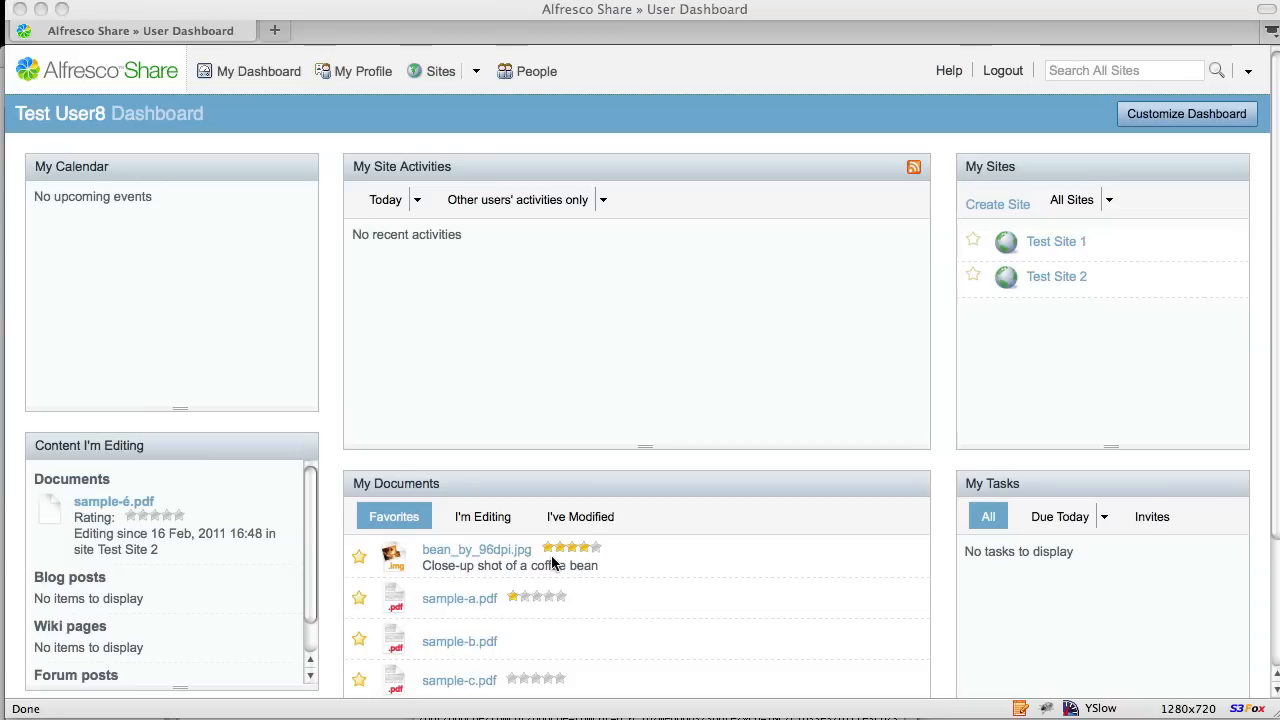
mouse_move(596, 572)
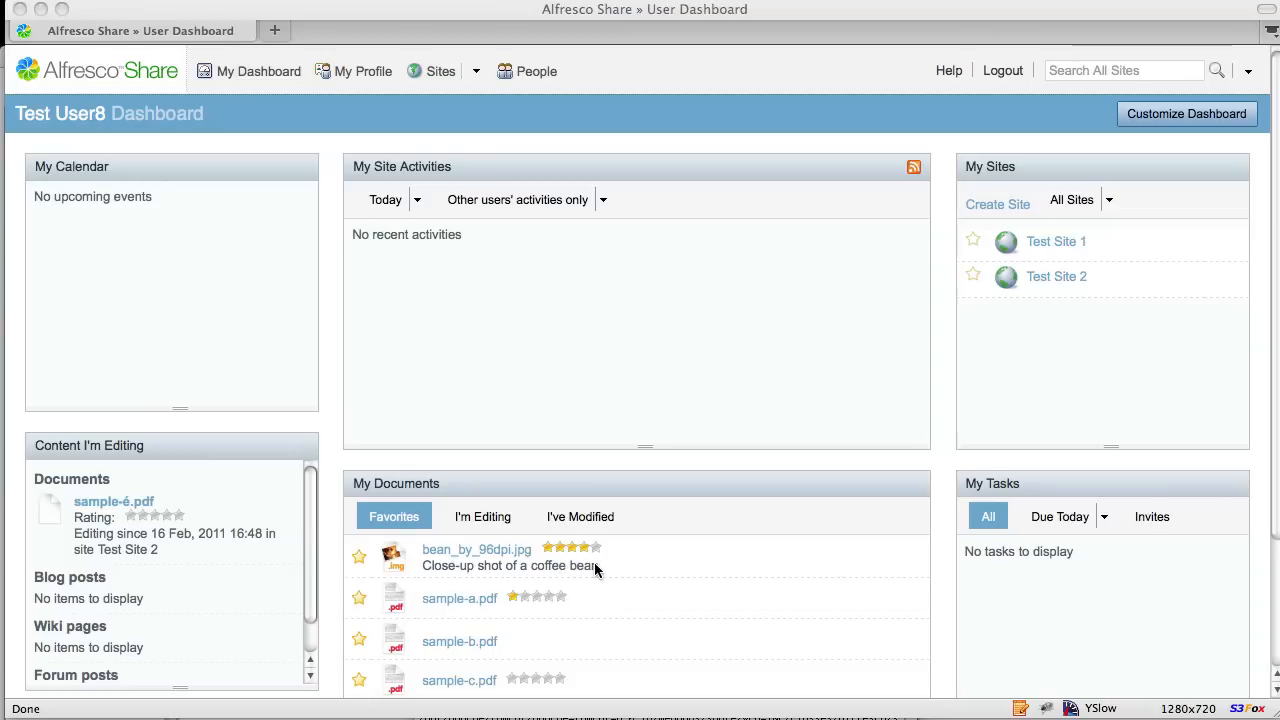
mouse_move(584, 566)
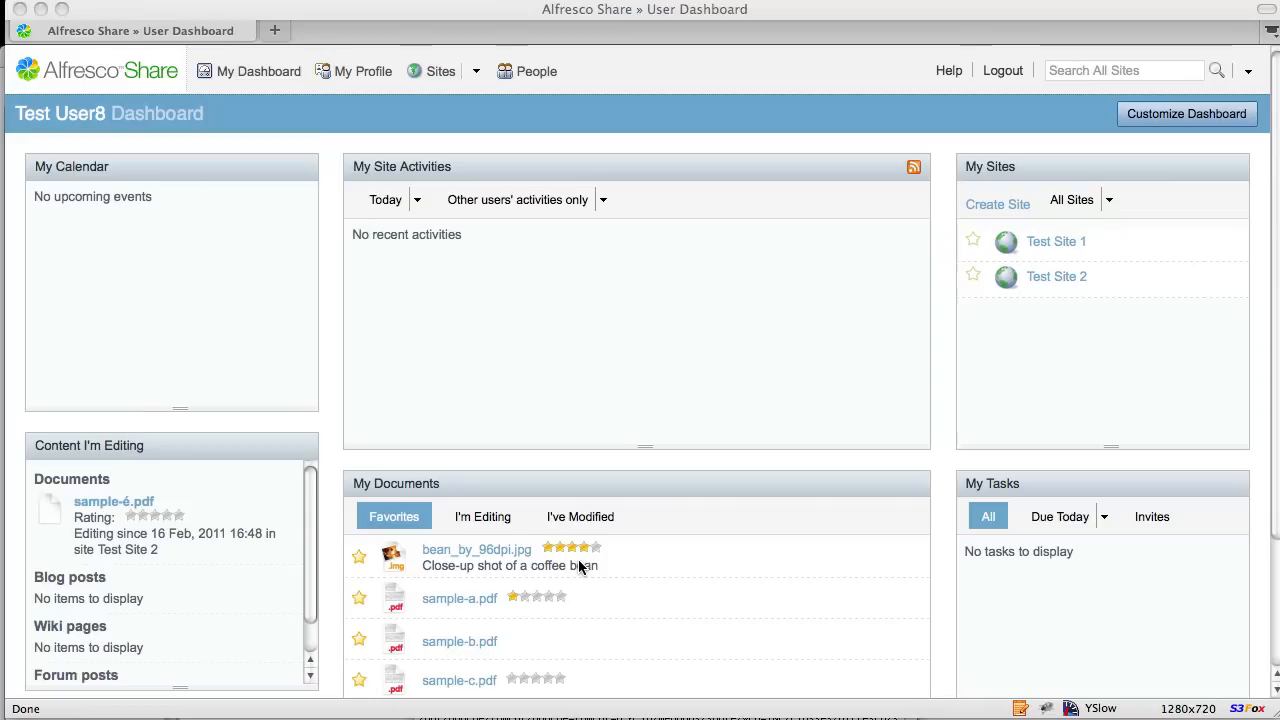
mouse_move(504, 644)
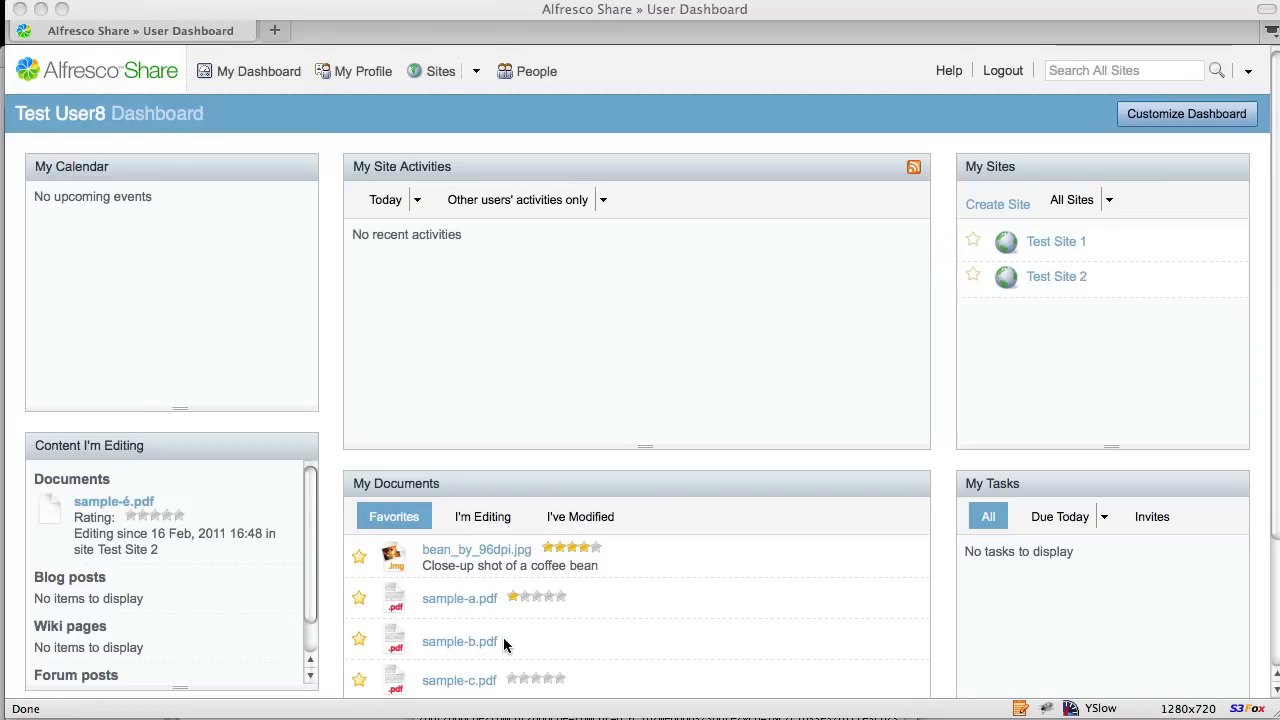
mouse_move(584, 668)
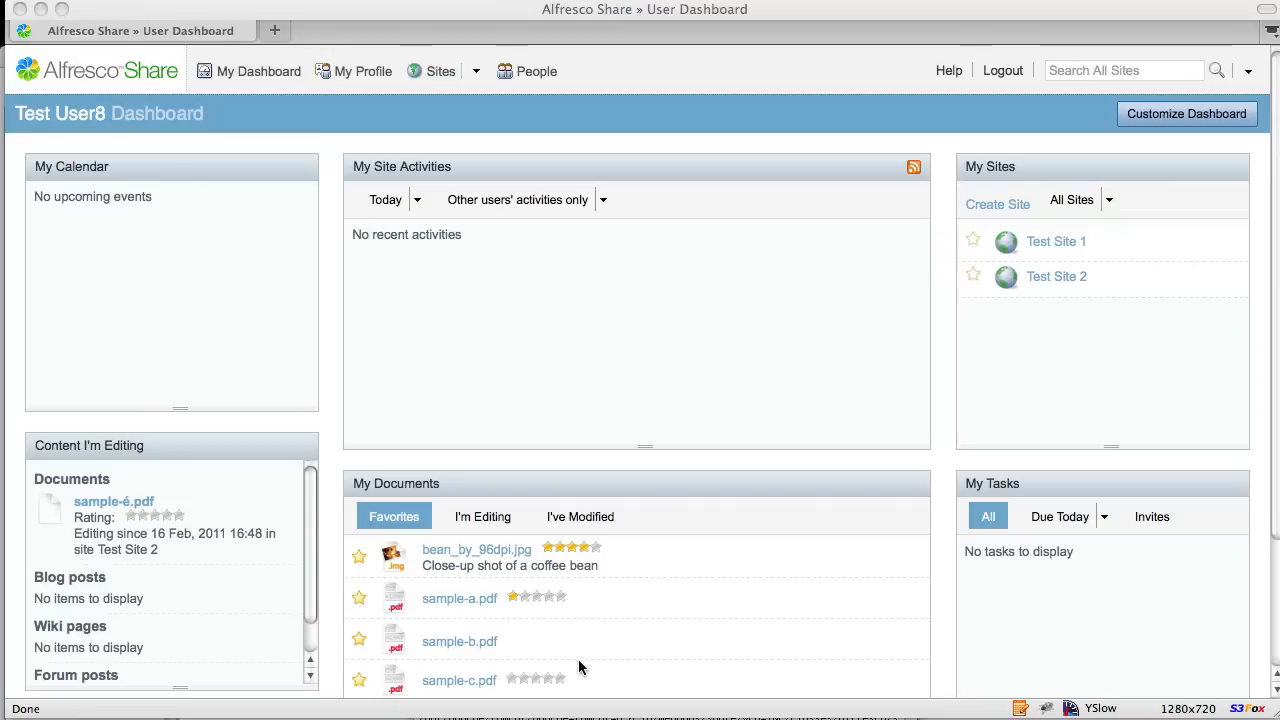
mouse_move(880, 342)
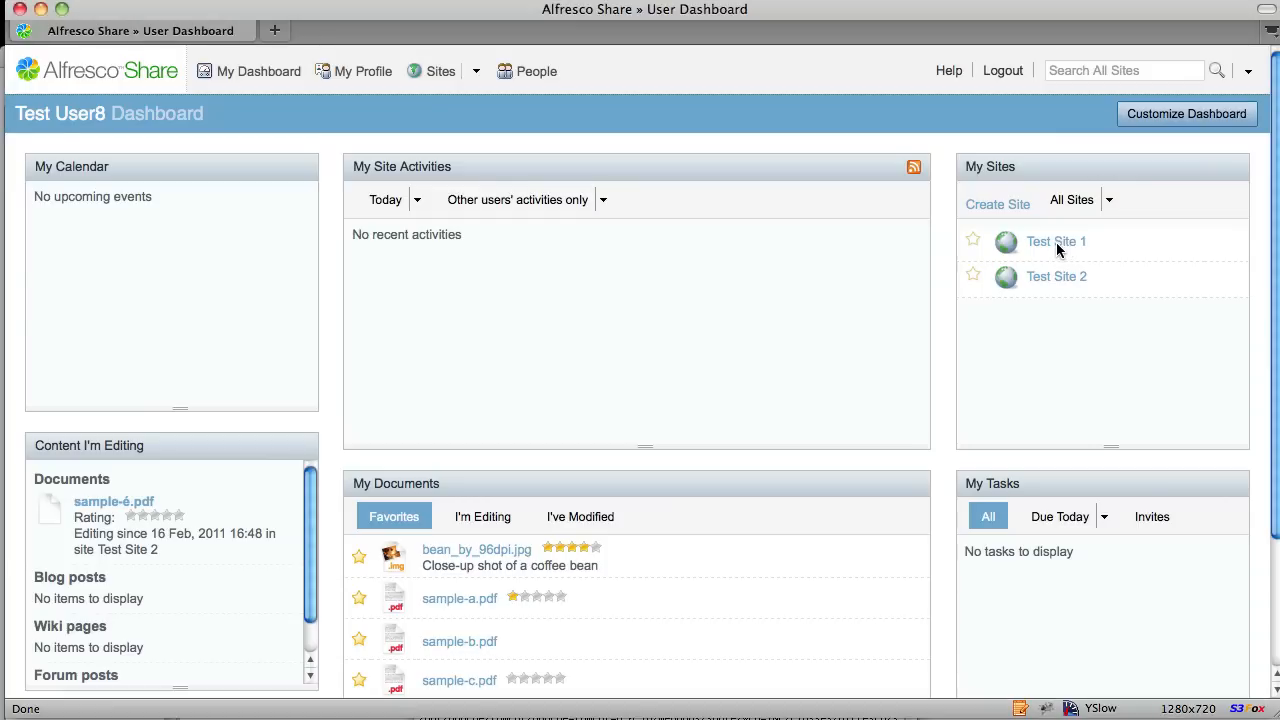
- Go into Test Site 1 from My Sites and show its Document Library listing
click(1056, 240)
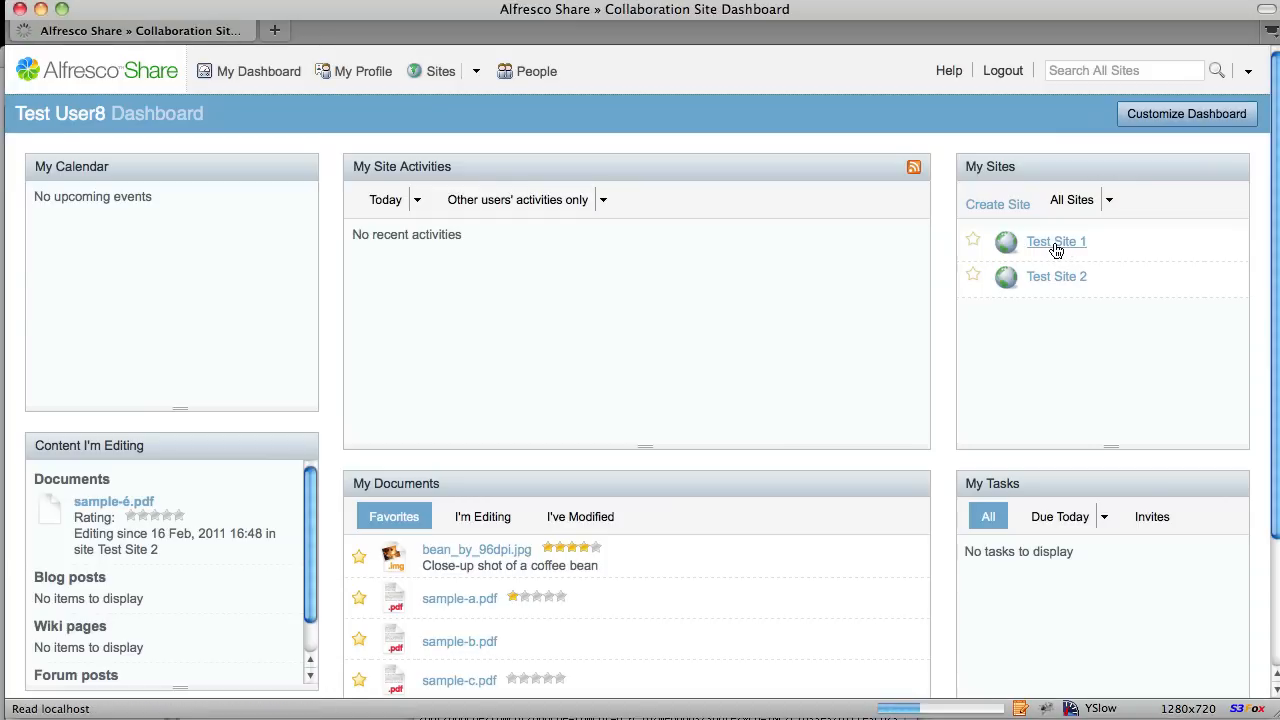
click(1056, 240)
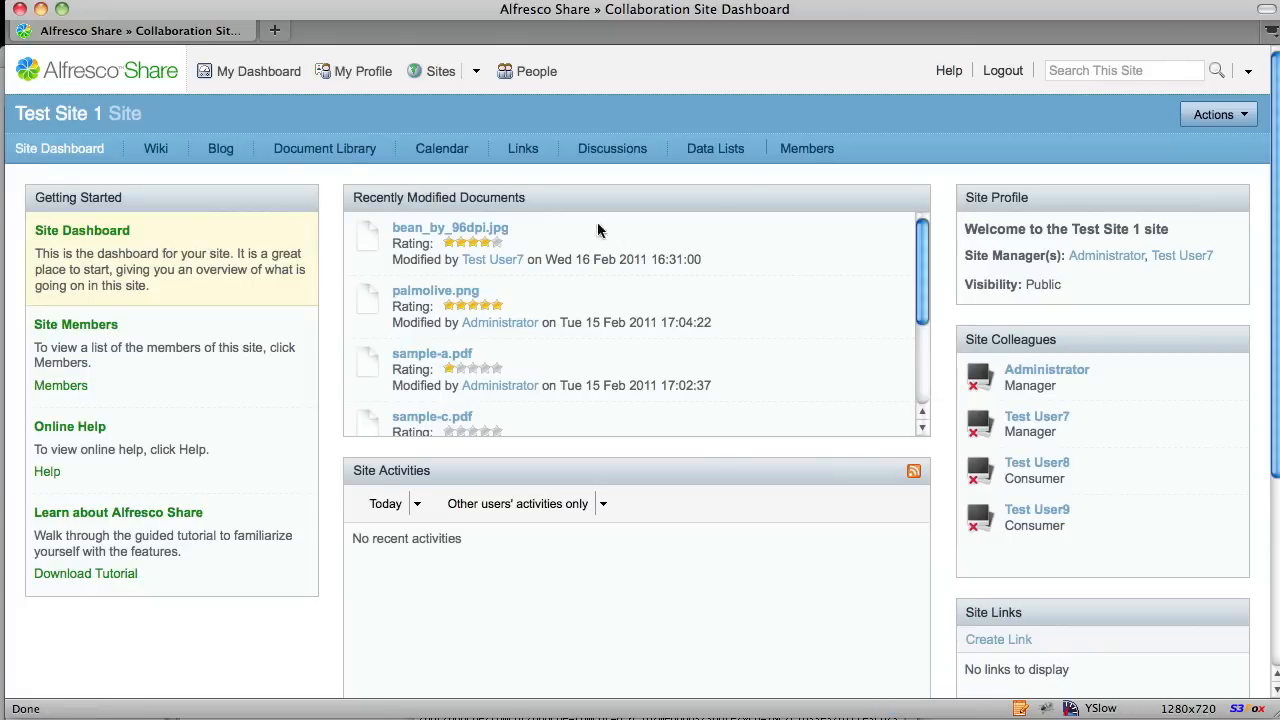
click(324, 148)
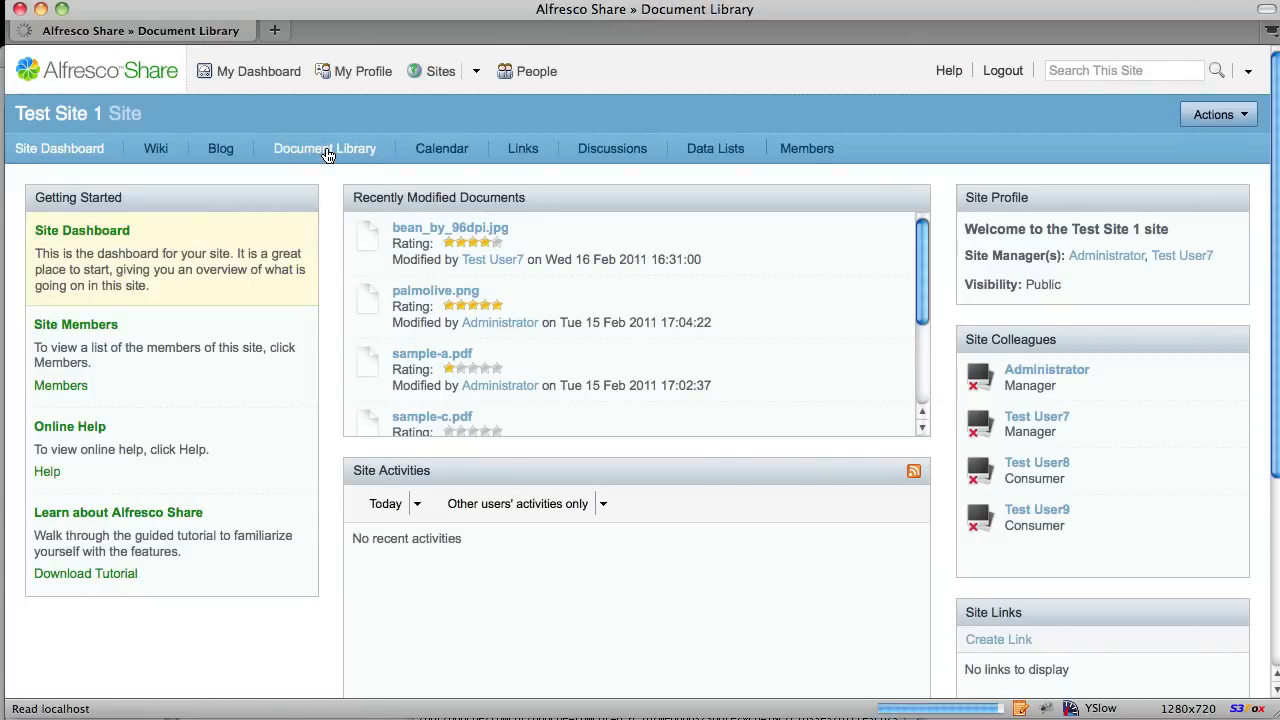
click(324, 148)
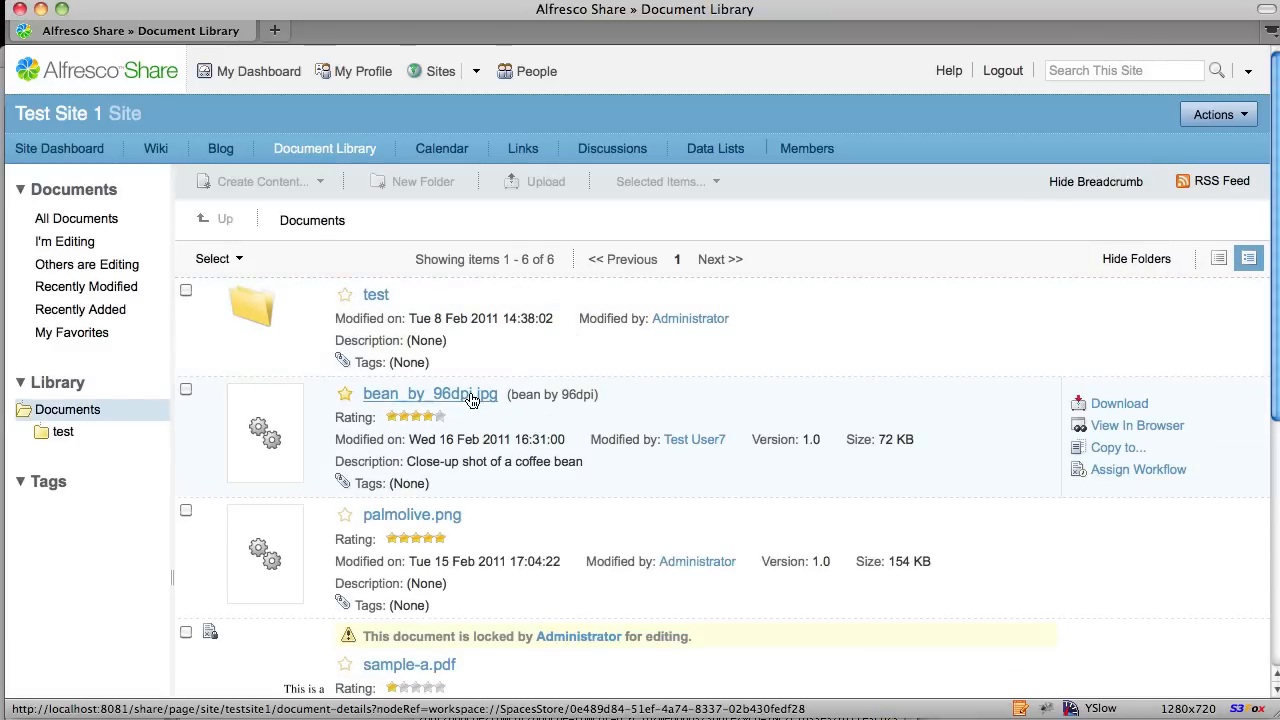
mouse_move(438, 556)
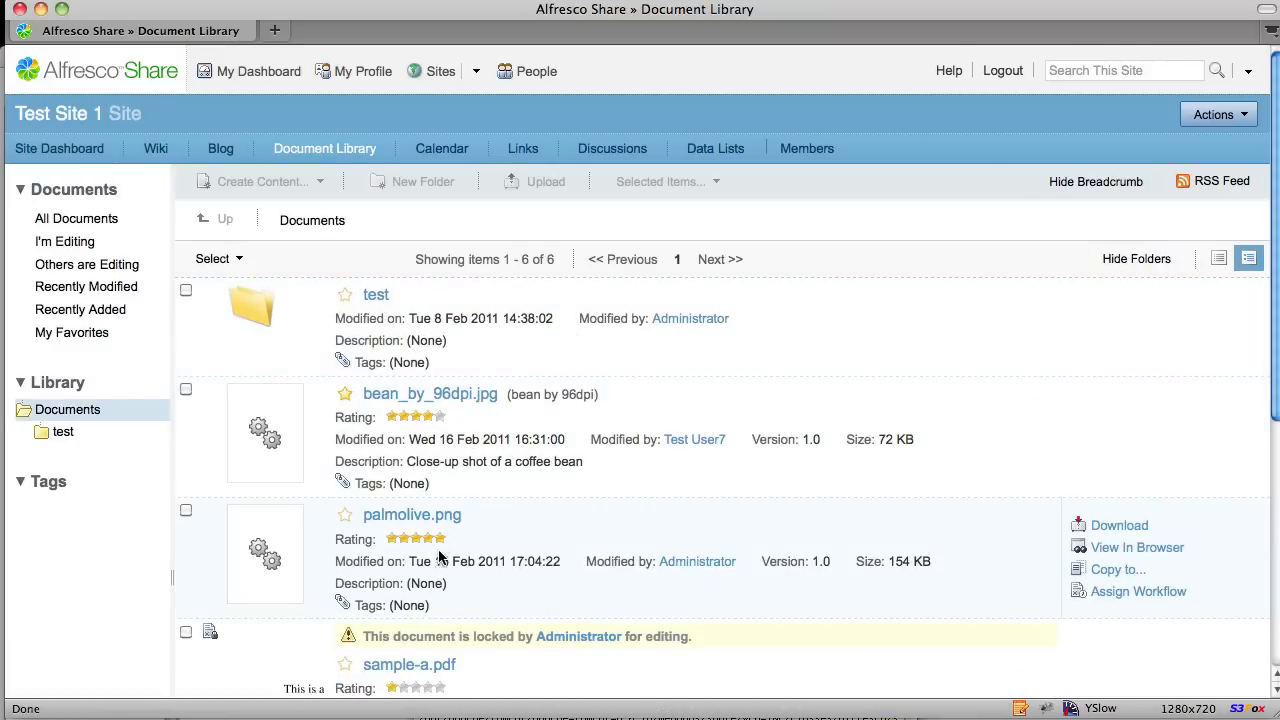
mouse_move(448, 420)
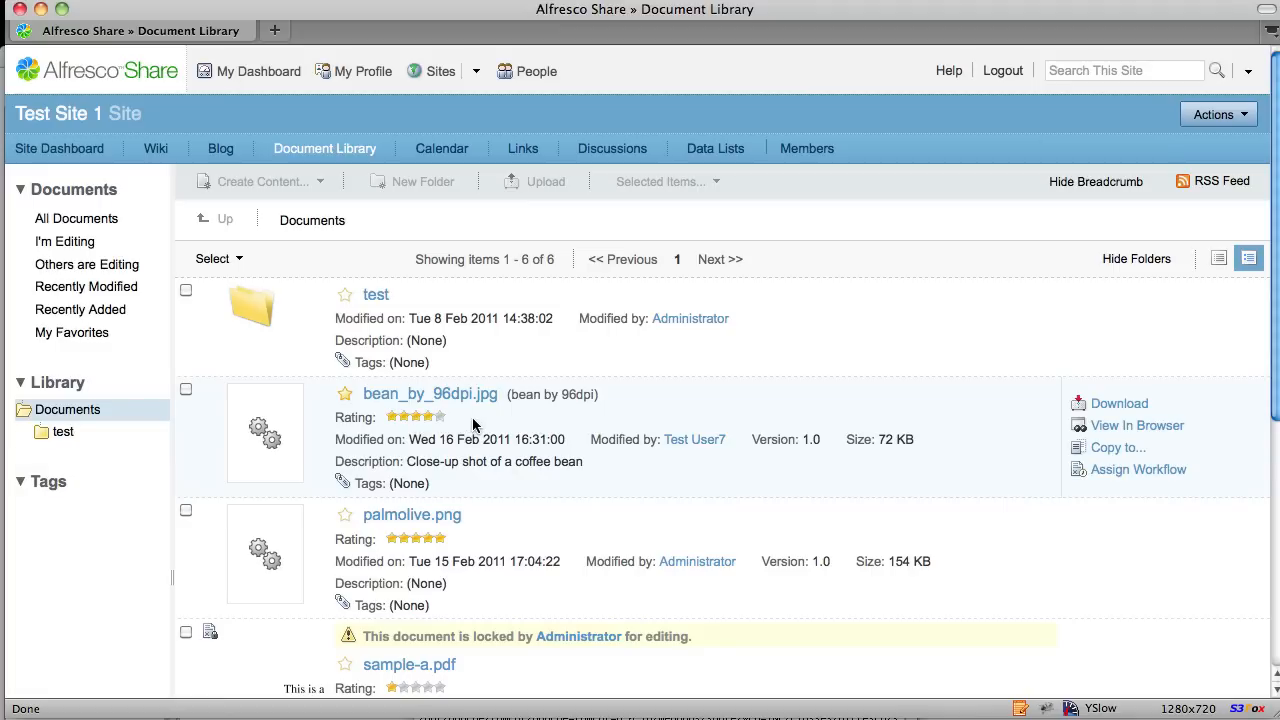
mouse_move(440, 560)
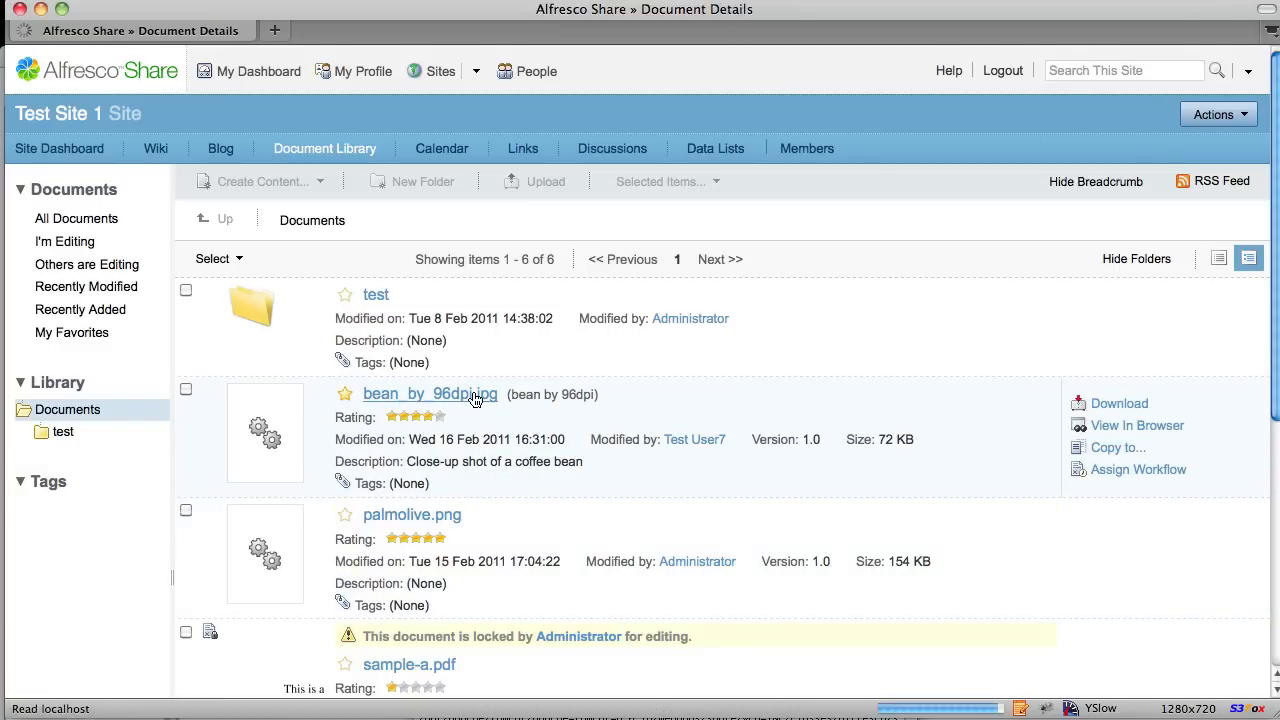
- Rate the bean_by_96dpi.jpg photo on its Document Details page using the star widget
click(428, 392)
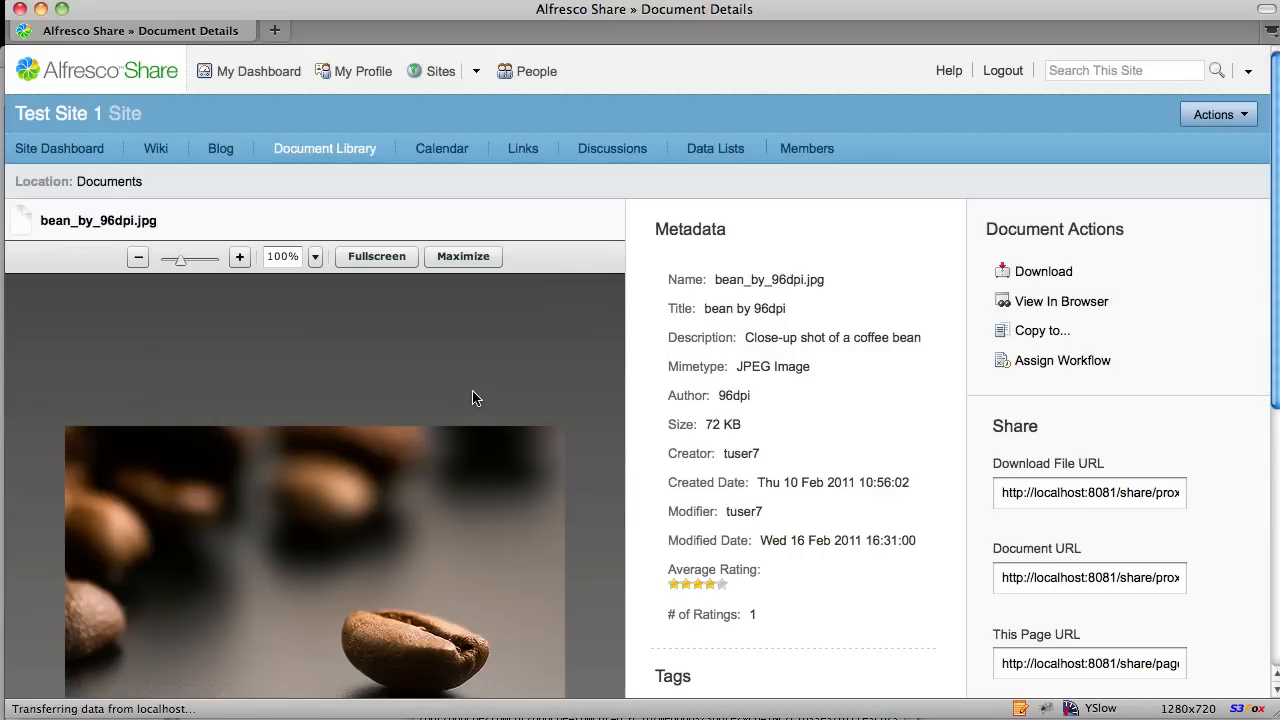
mouse_move(530, 394)
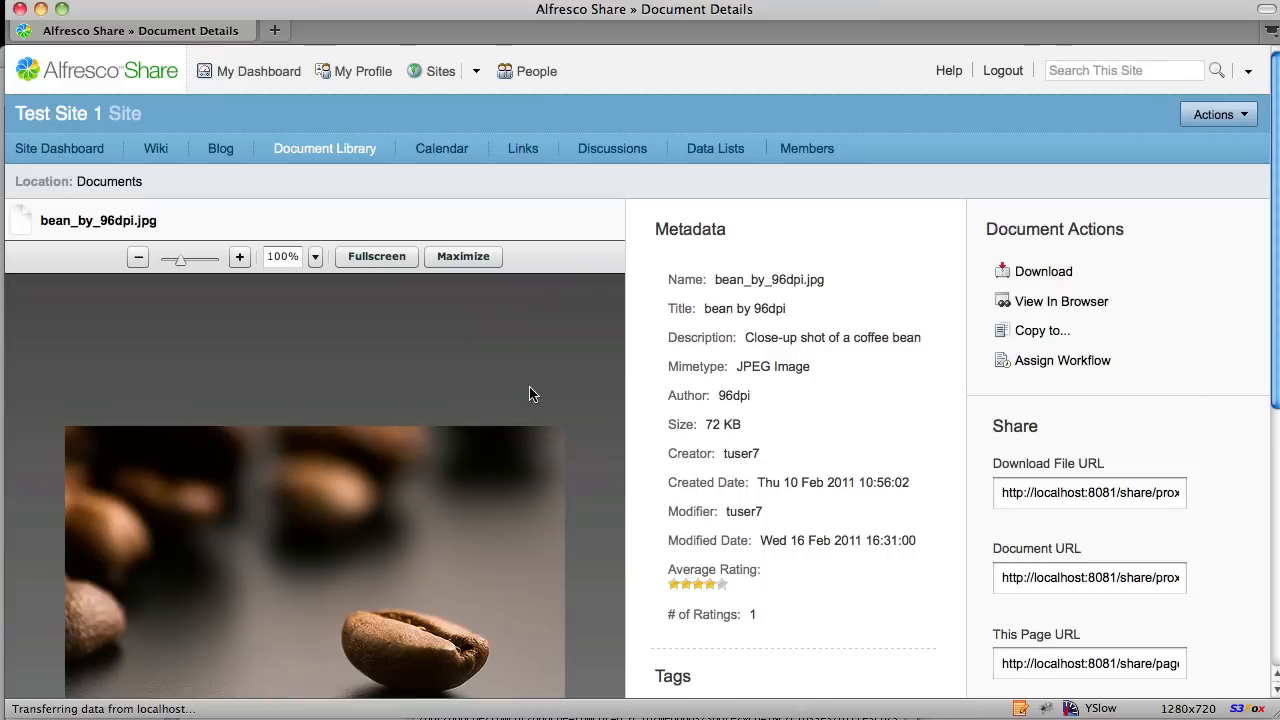
mouse_move(824, 562)
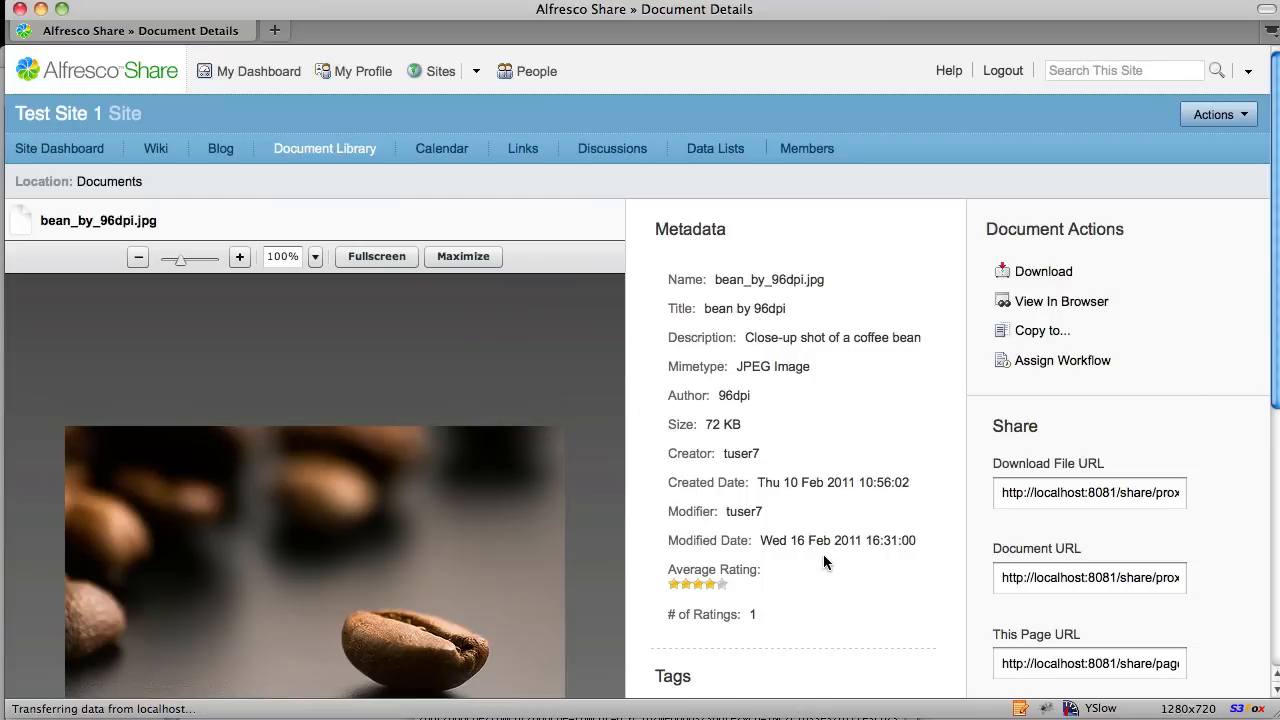
mouse_move(732, 600)
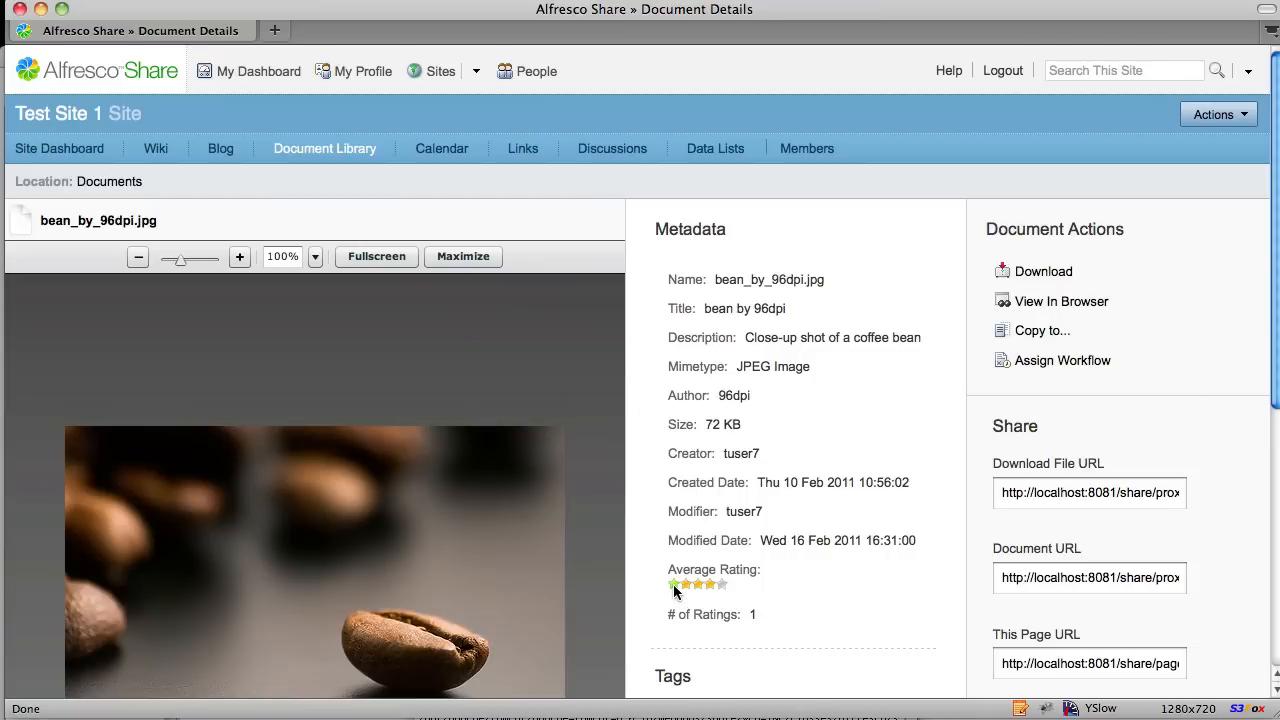
click(688, 584)
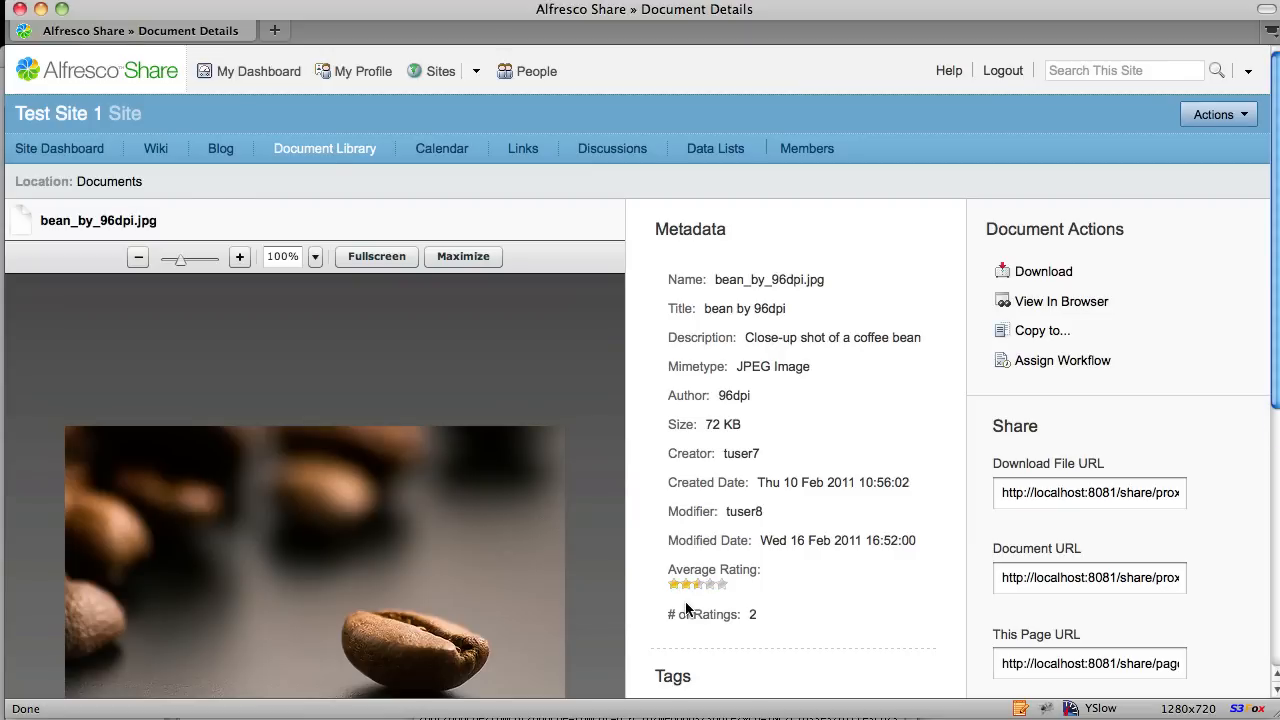
mouse_move(764, 632)
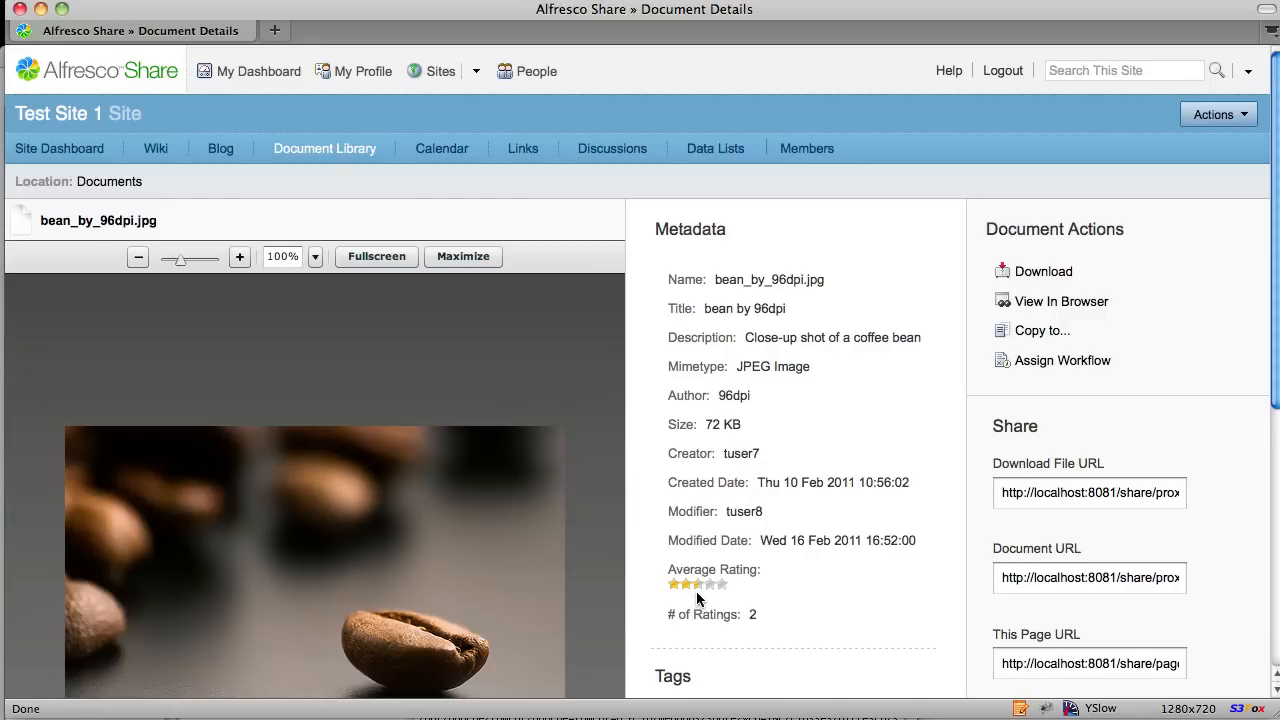
mouse_move(728, 604)
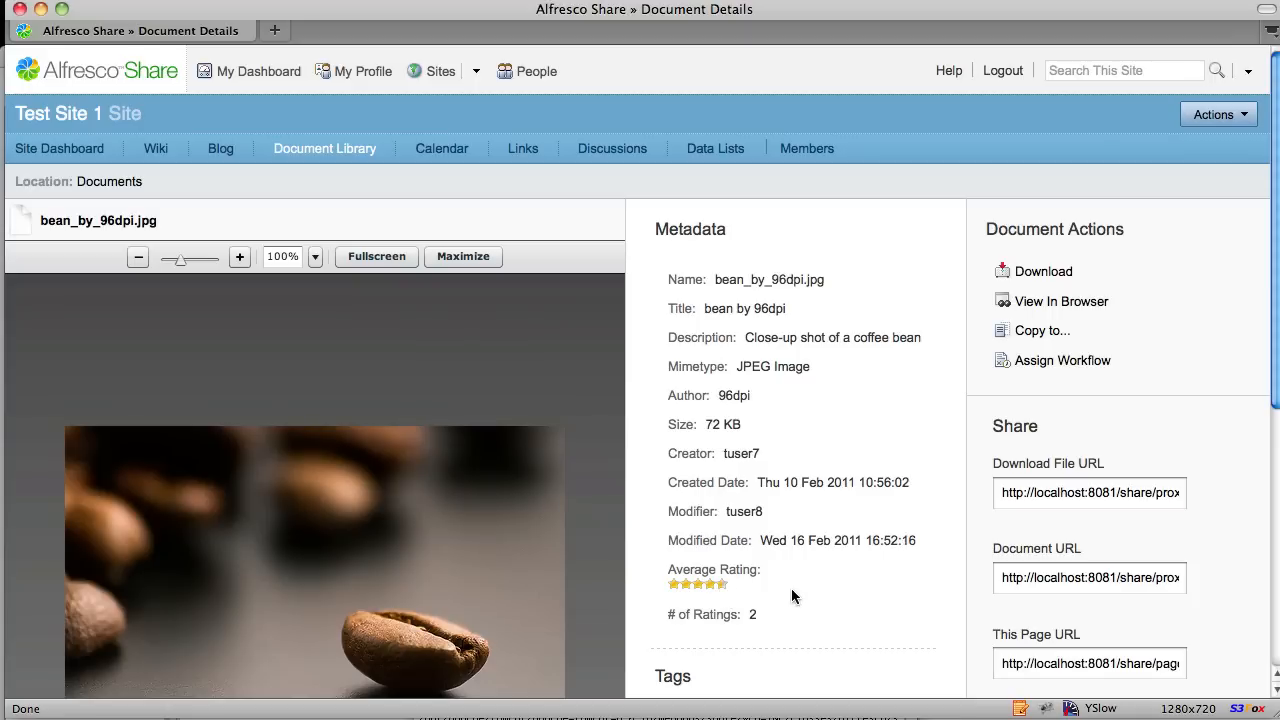
mouse_move(752, 602)
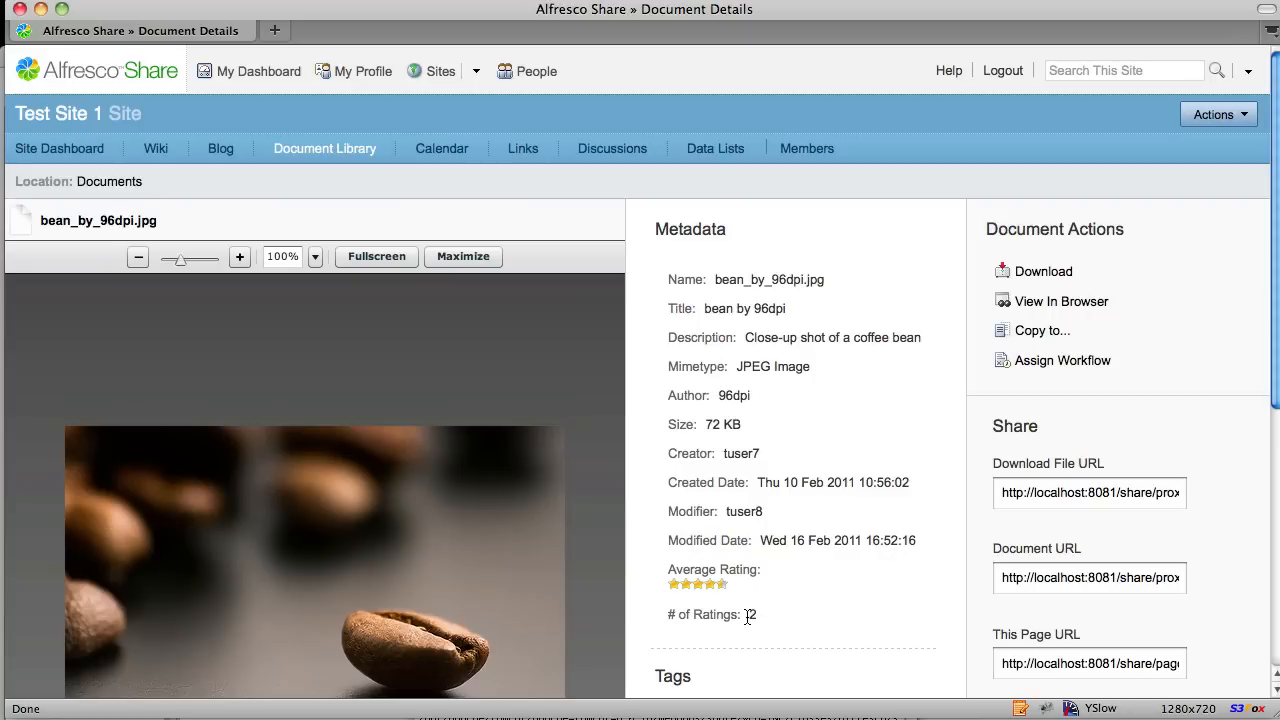
mouse_move(842, 616)
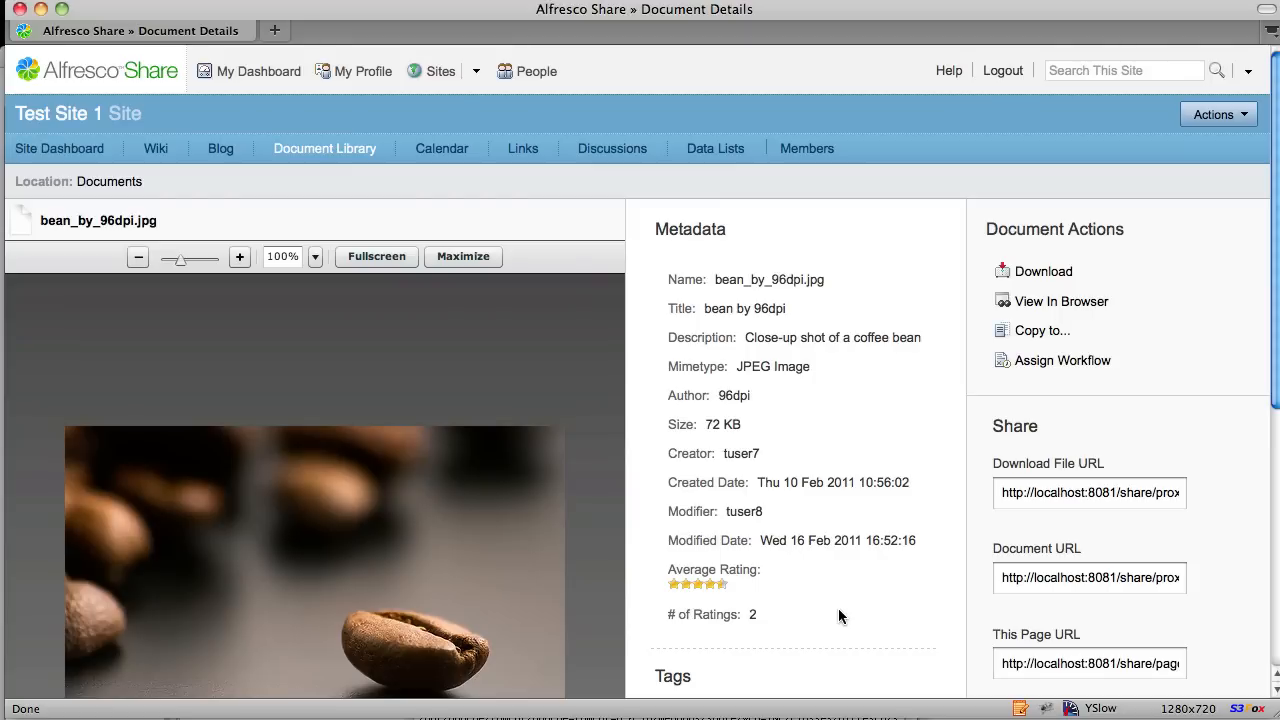
mouse_move(292, 178)
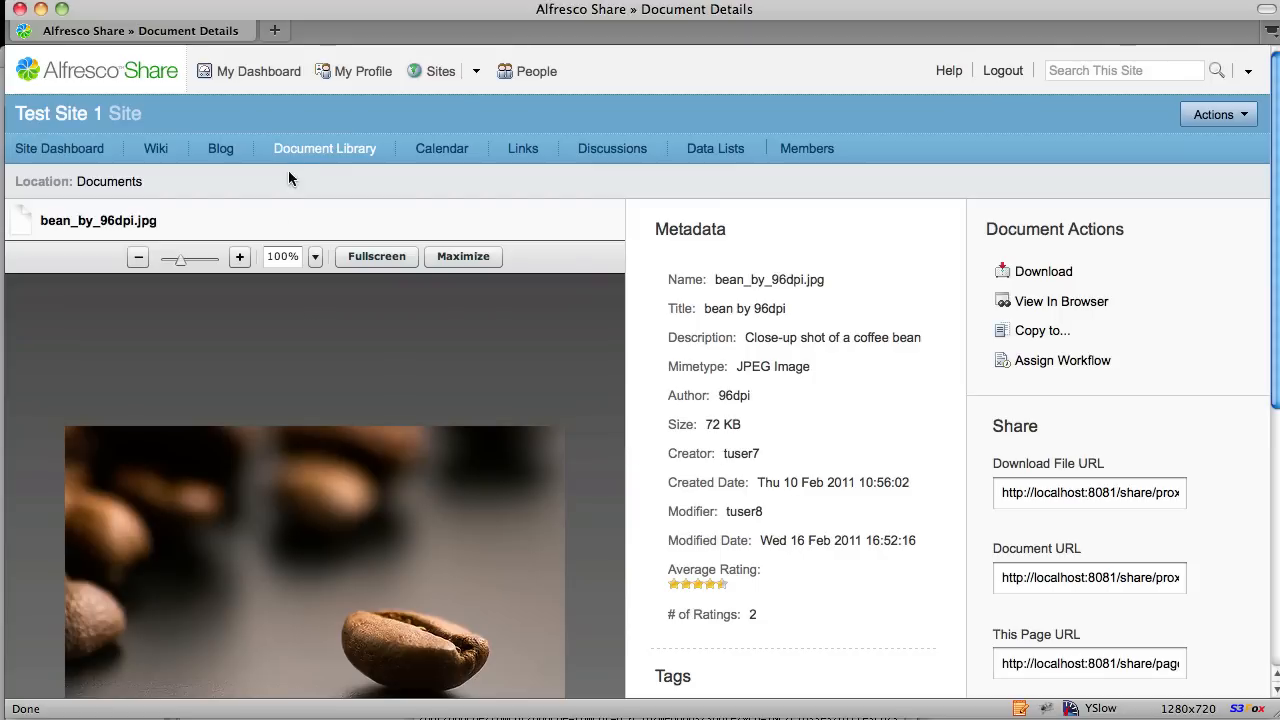
- Return to the document list and switch over to Test Site 2's library
click(324, 148)
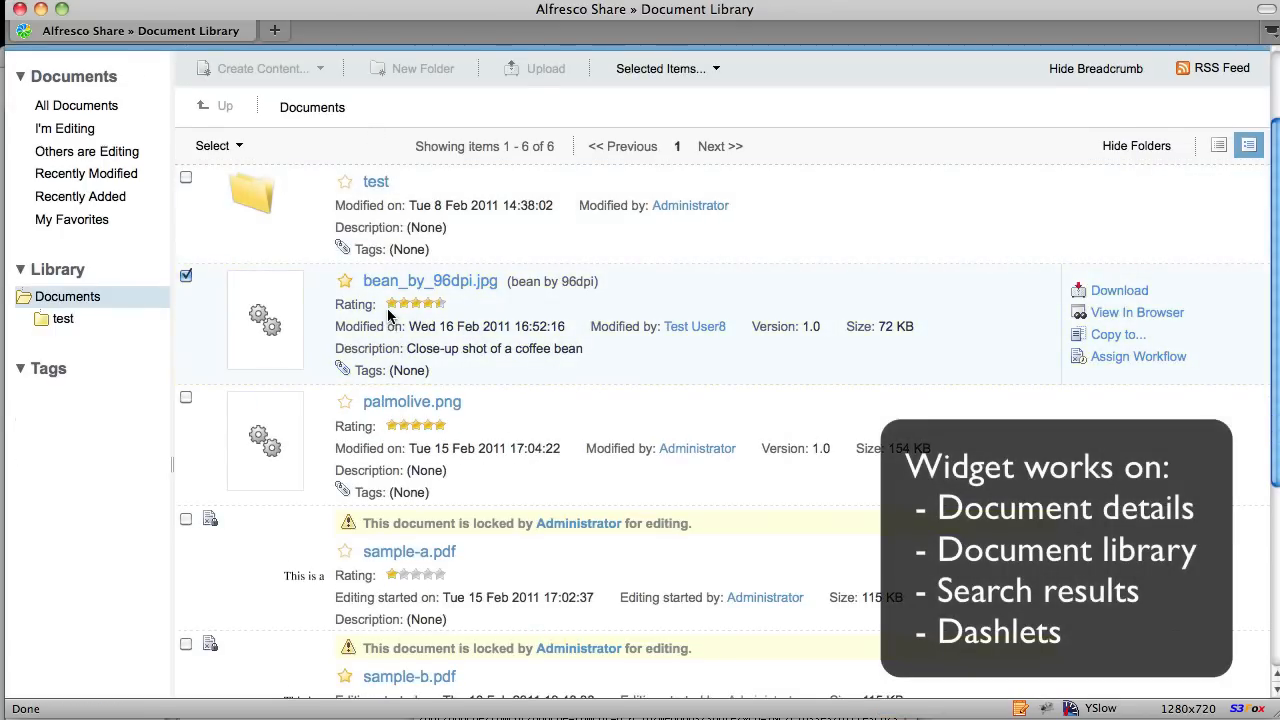
click(392, 304)
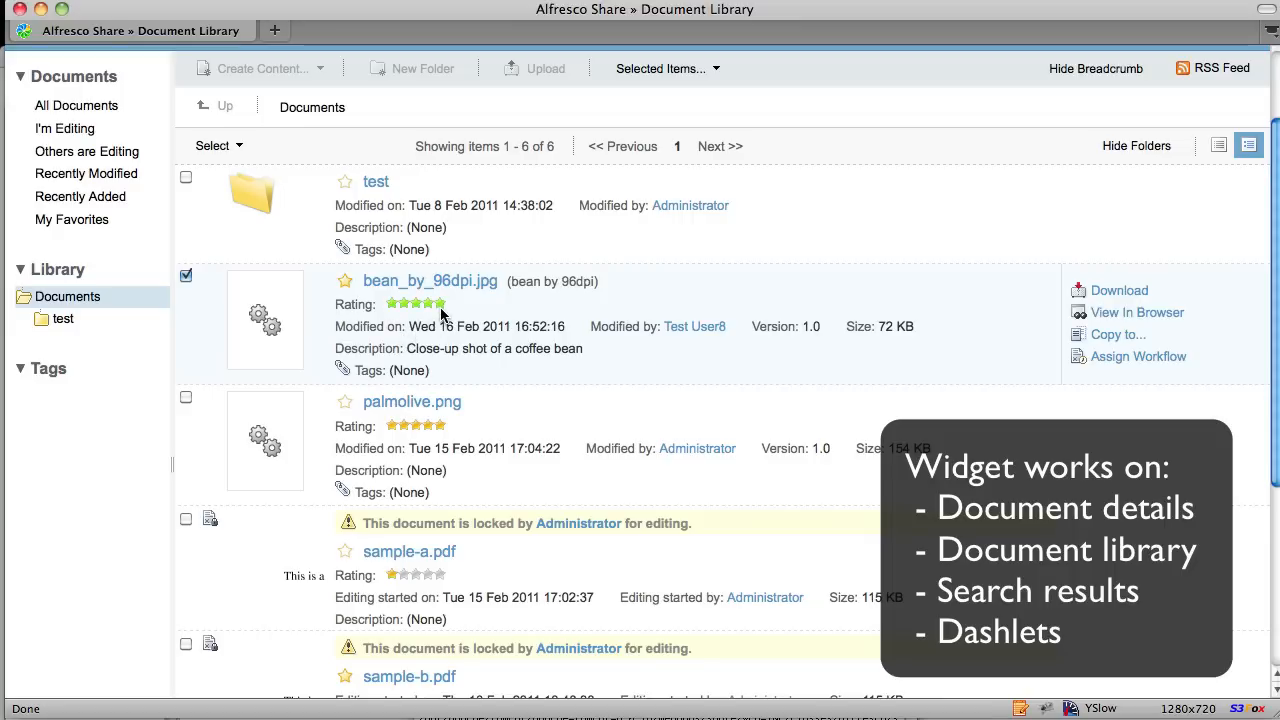
mouse_move(504, 344)
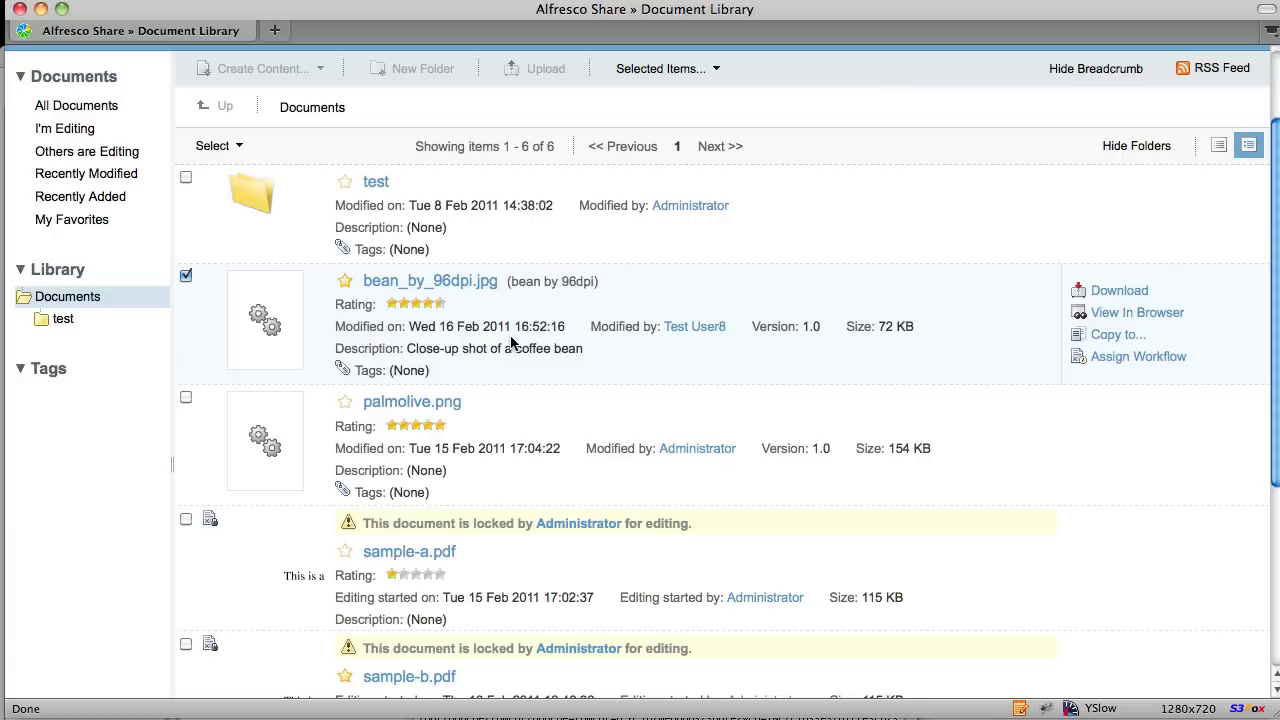
mouse_move(544, 344)
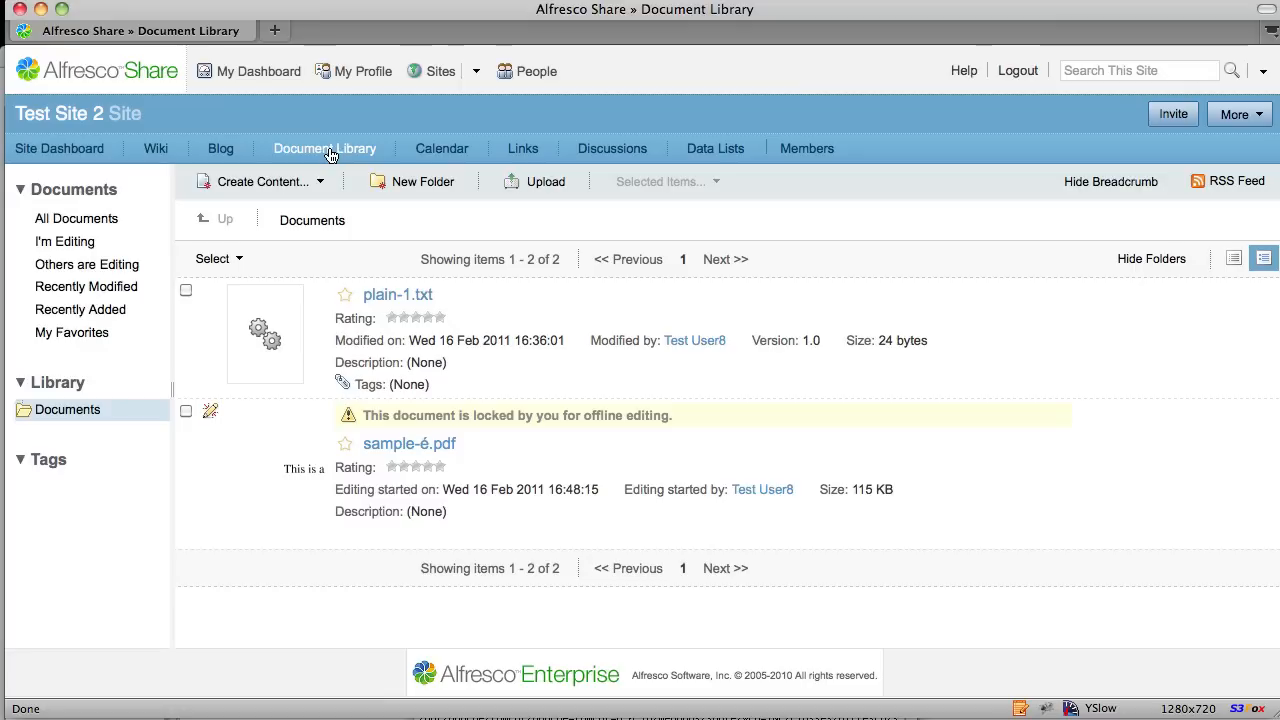
mouse_move(544, 180)
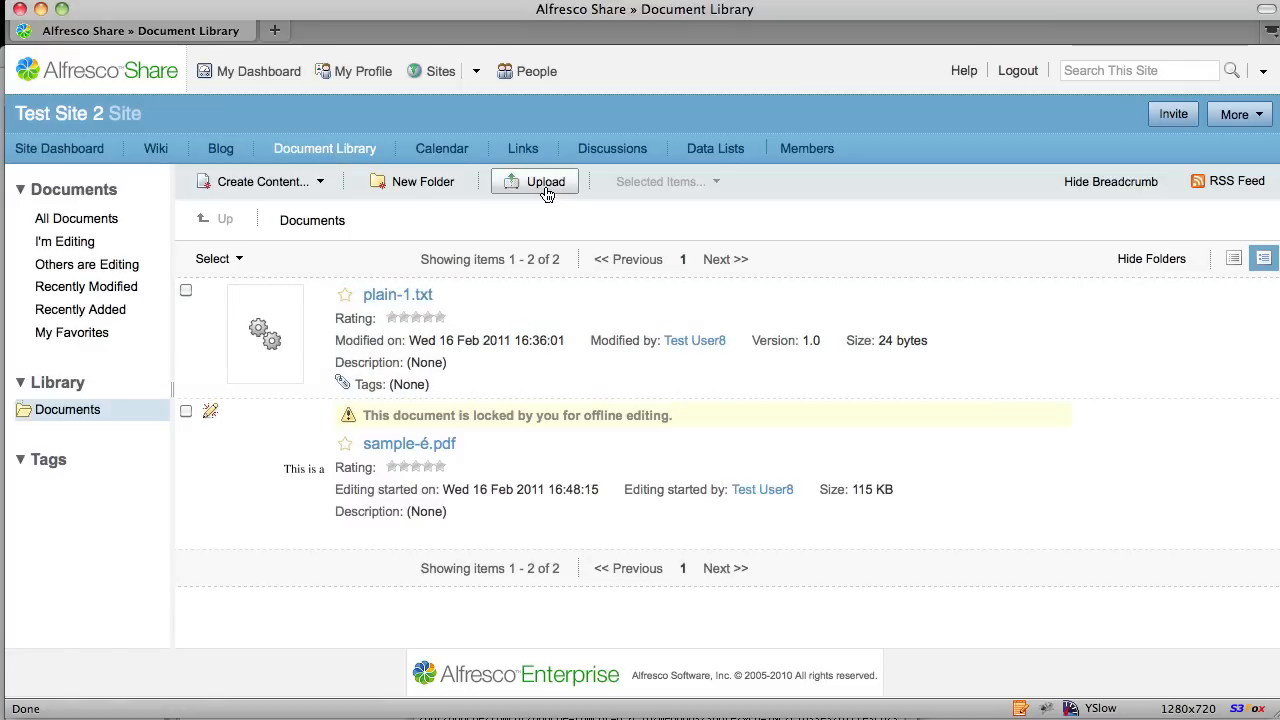
- Add sample.docx and sample.ppt from the computer to Test Site 2's document library
click(536, 180)
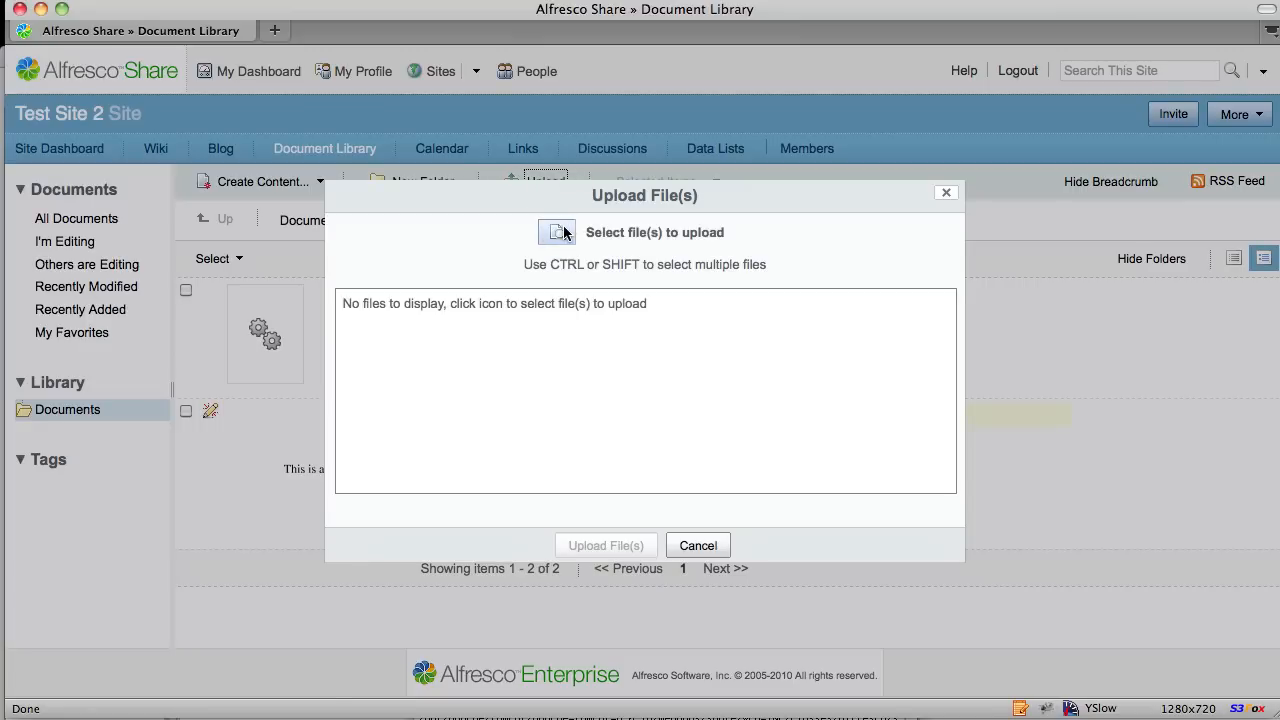
click(556, 232)
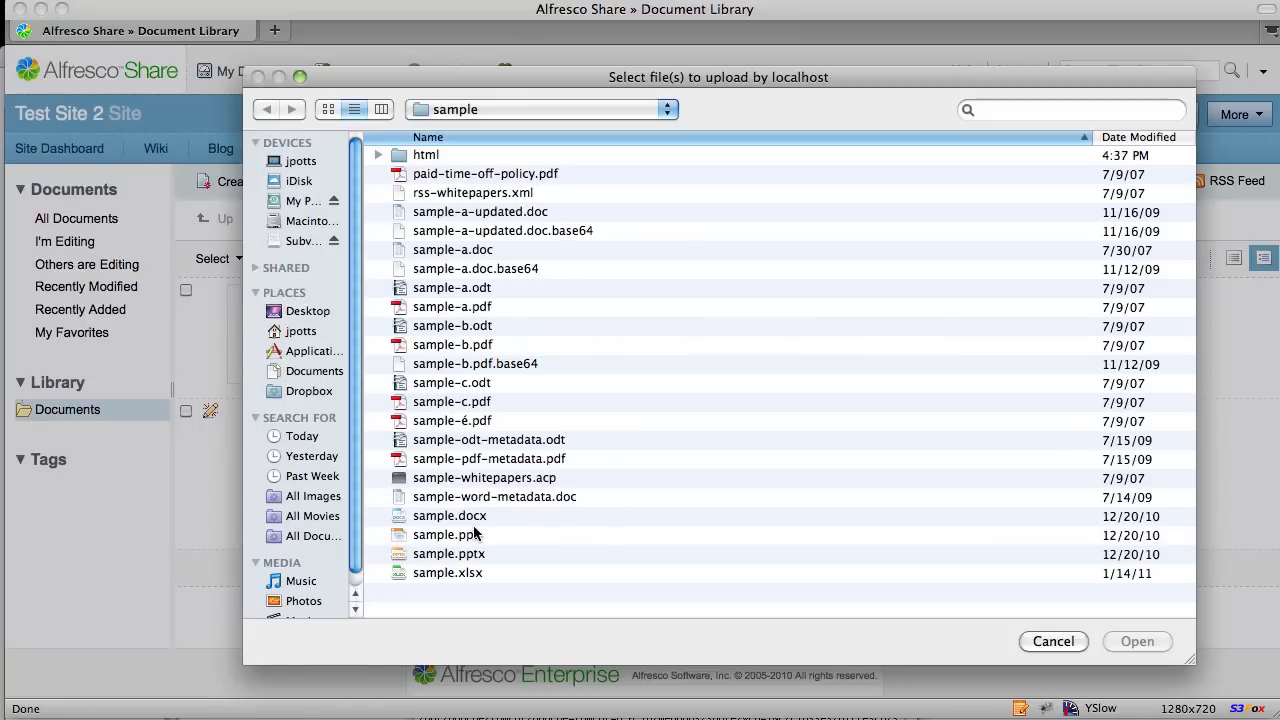
click(444, 534)
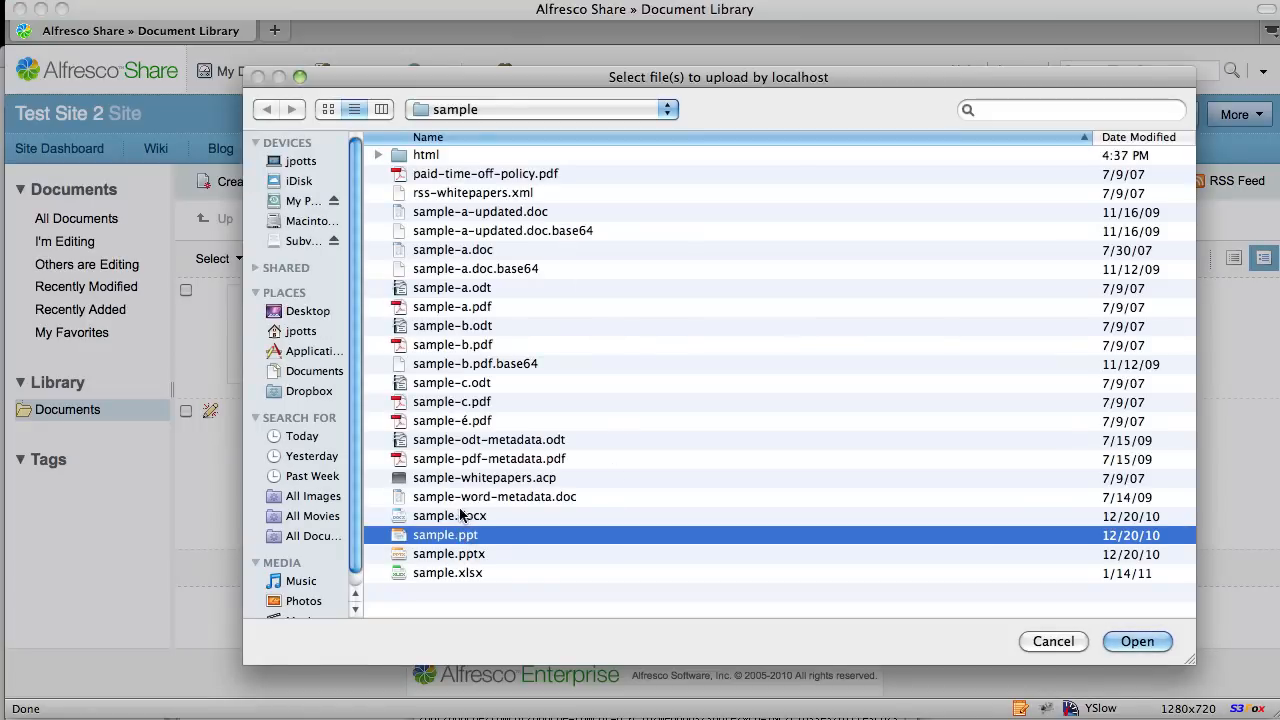
click(1136, 640)
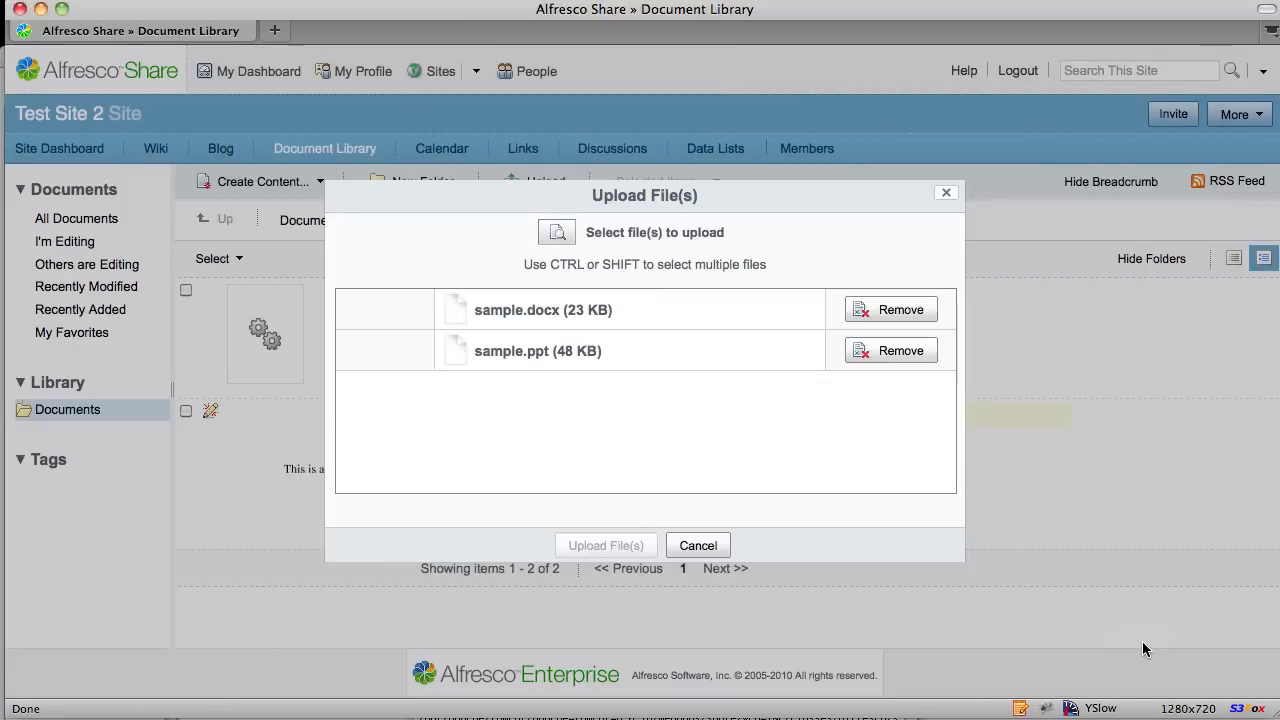
click(604, 544)
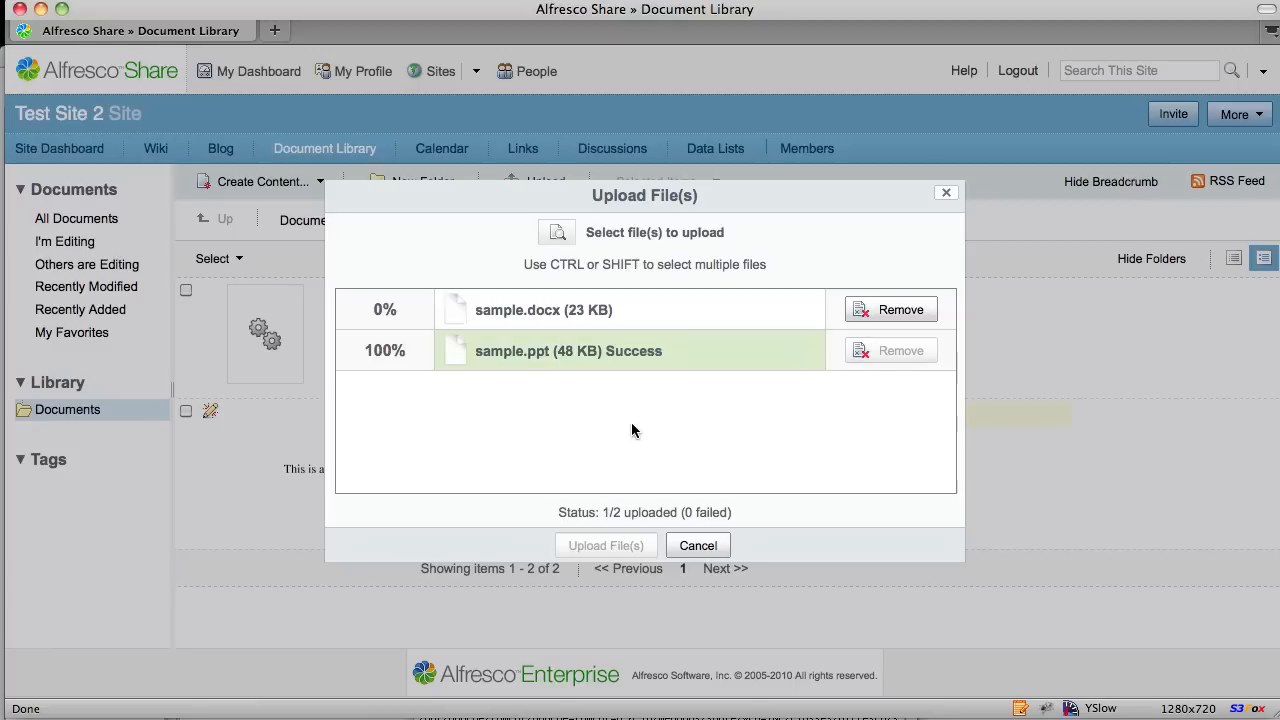
click(696, 544)
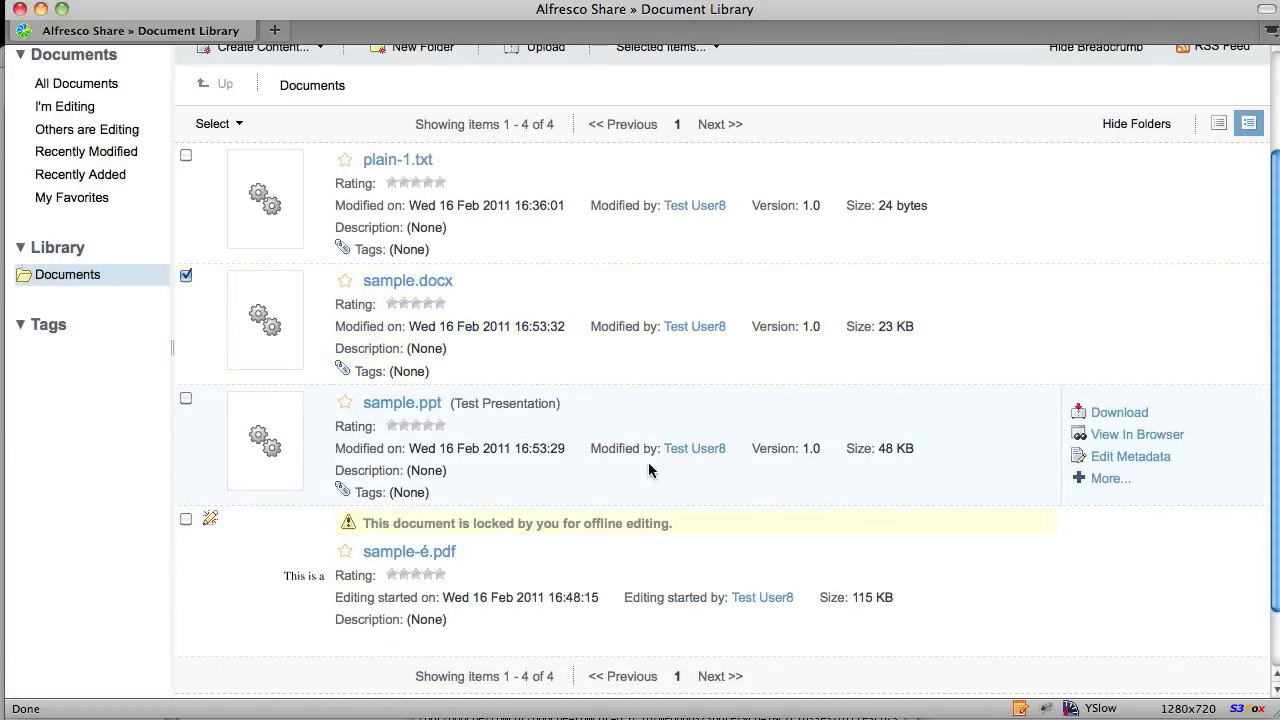
mouse_move(446, 280)
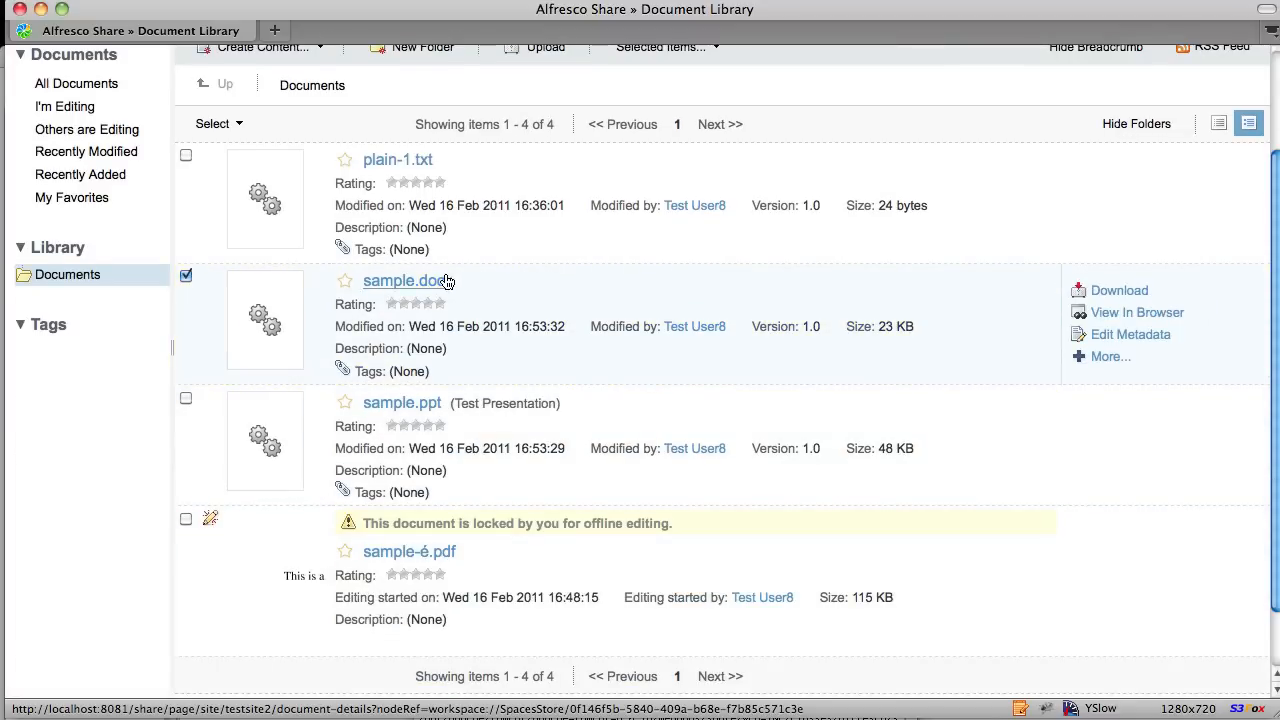
mouse_move(484, 286)
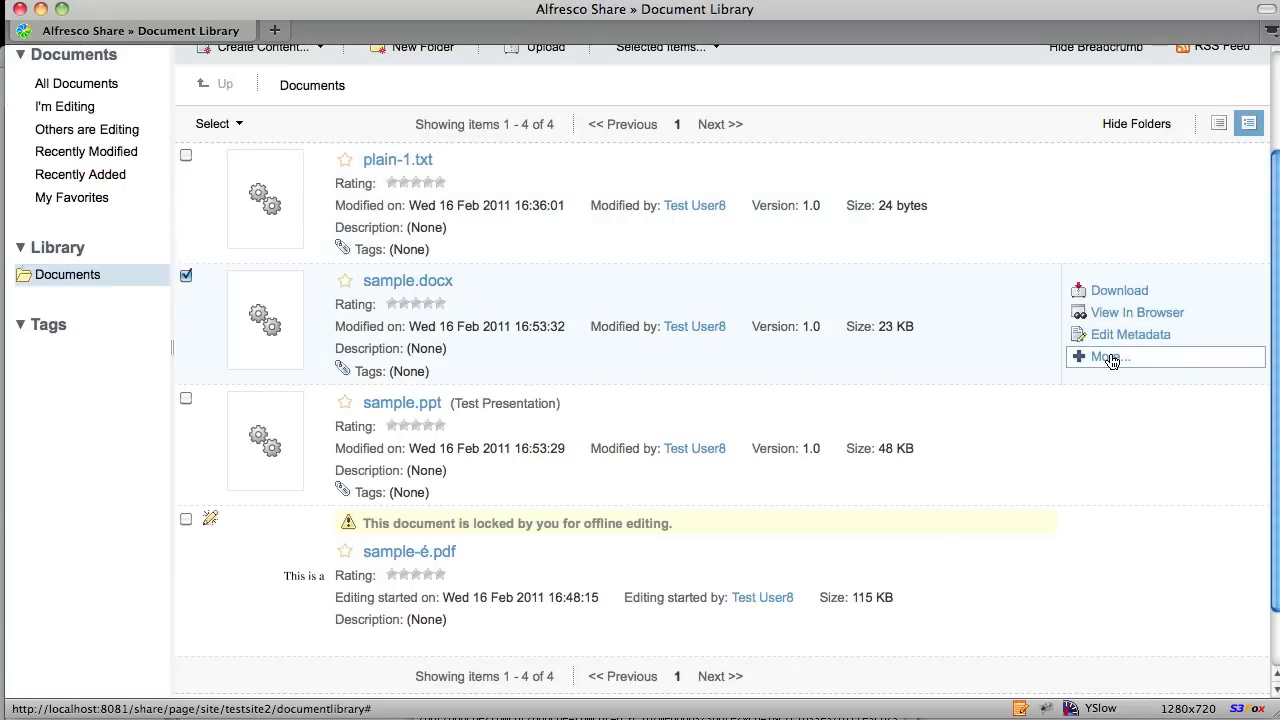
- Take the Rateable aspect off sample.docx via Manage Aspects and apply the change
click(1104, 356)
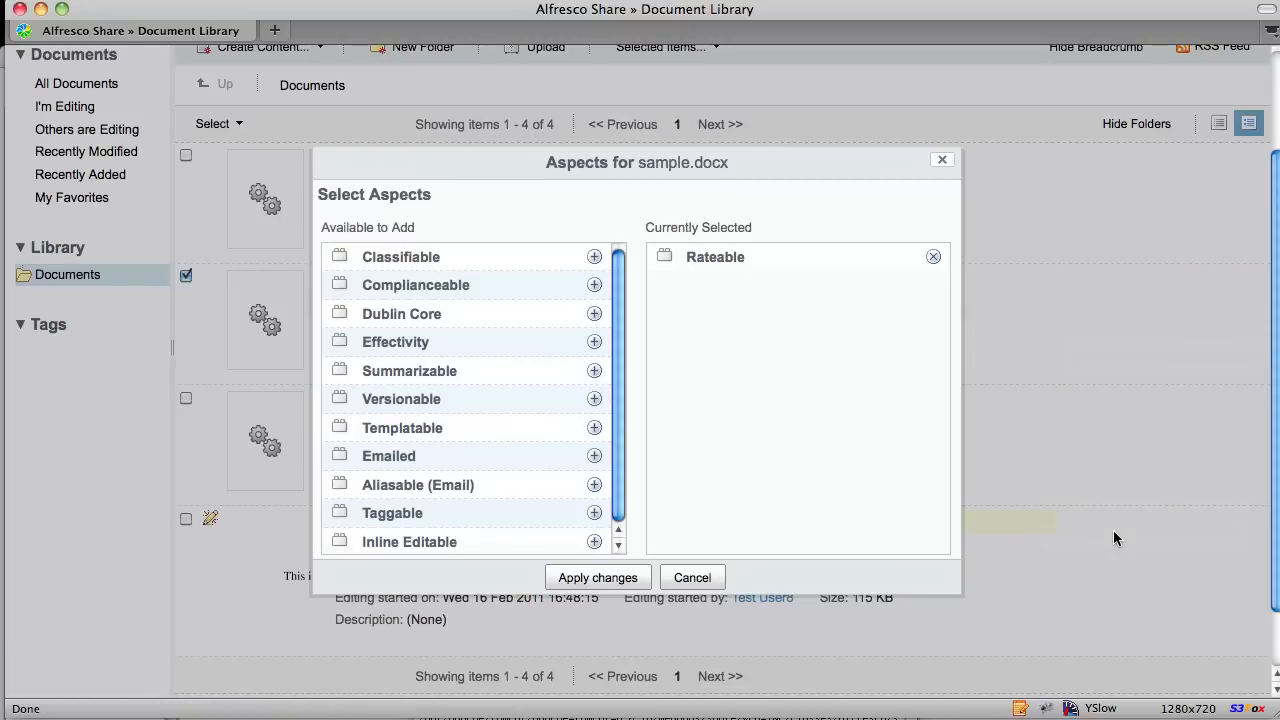
click(932, 256)
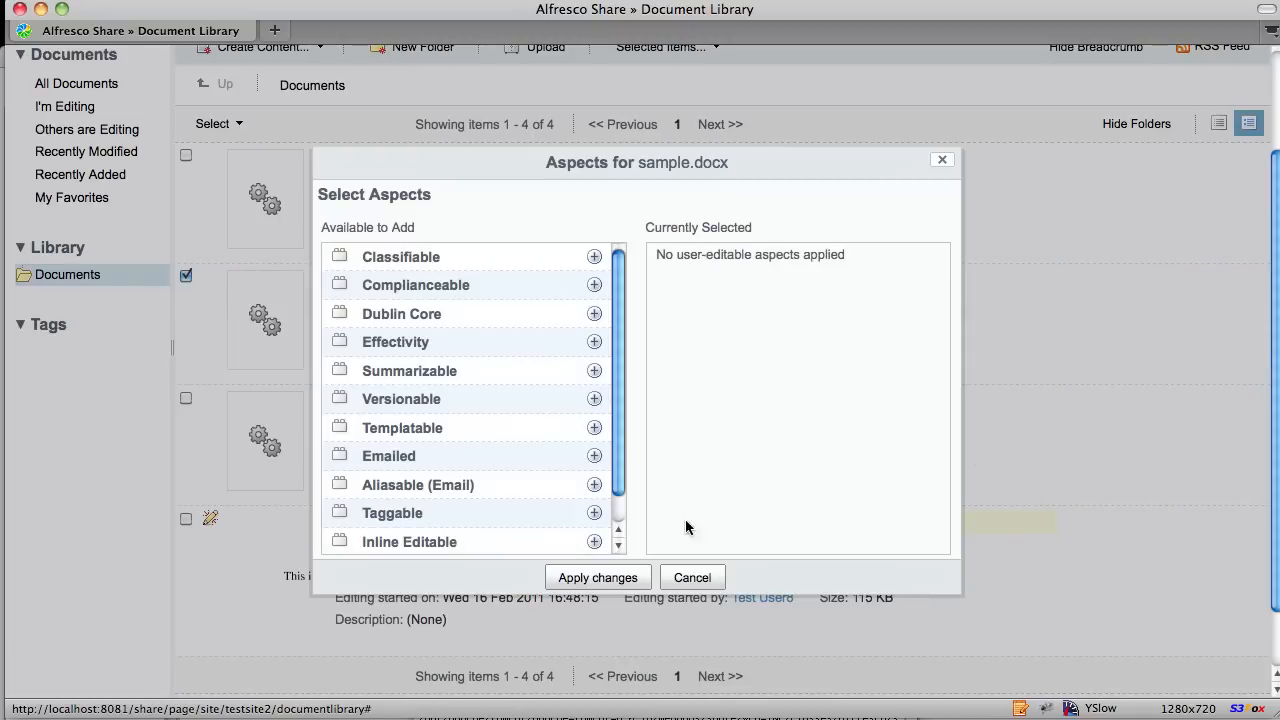
click(596, 576)
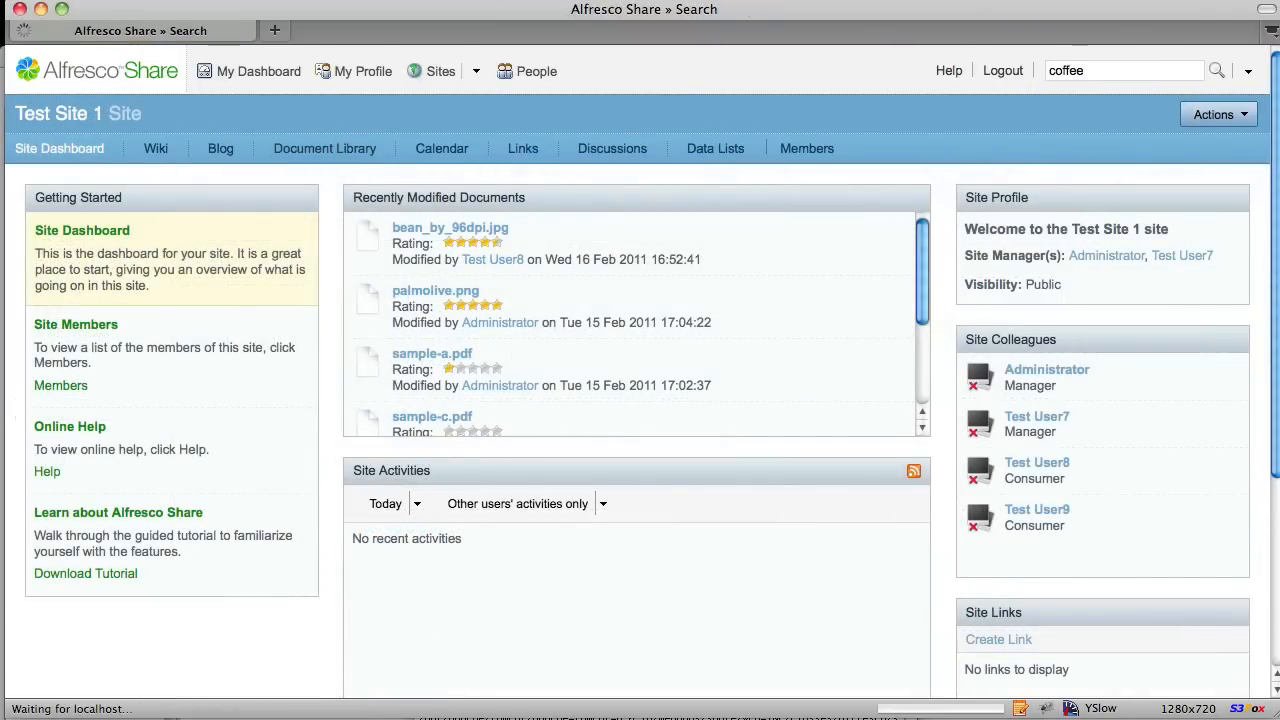
- Search the site for 'coffee' to find bean_by_96dpi.jpg with its five-star rating
click(1216, 70)
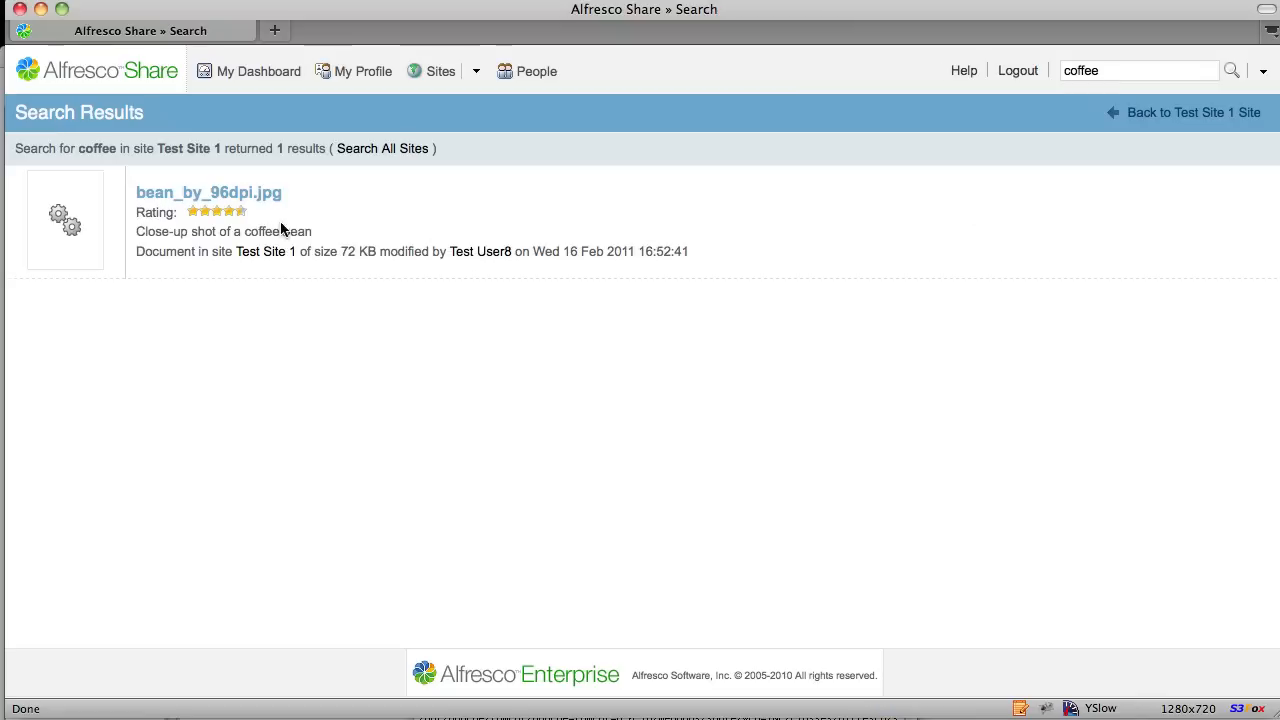
mouse_move(344, 228)
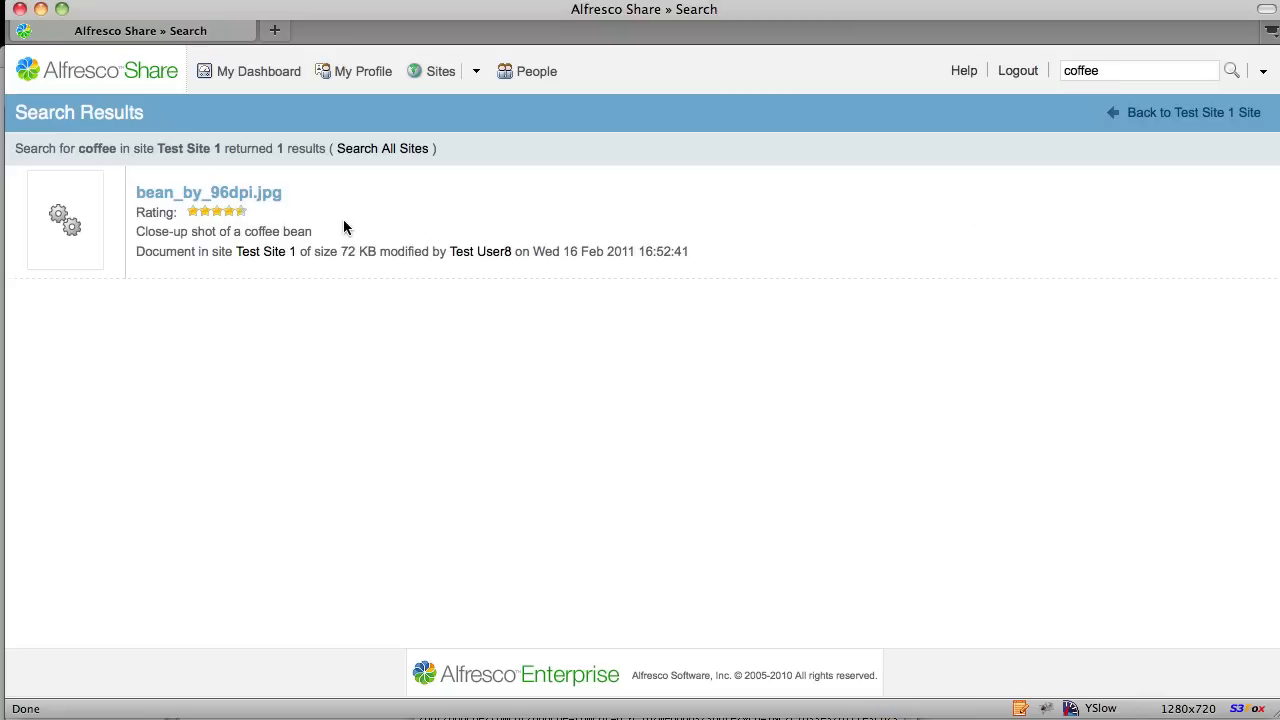